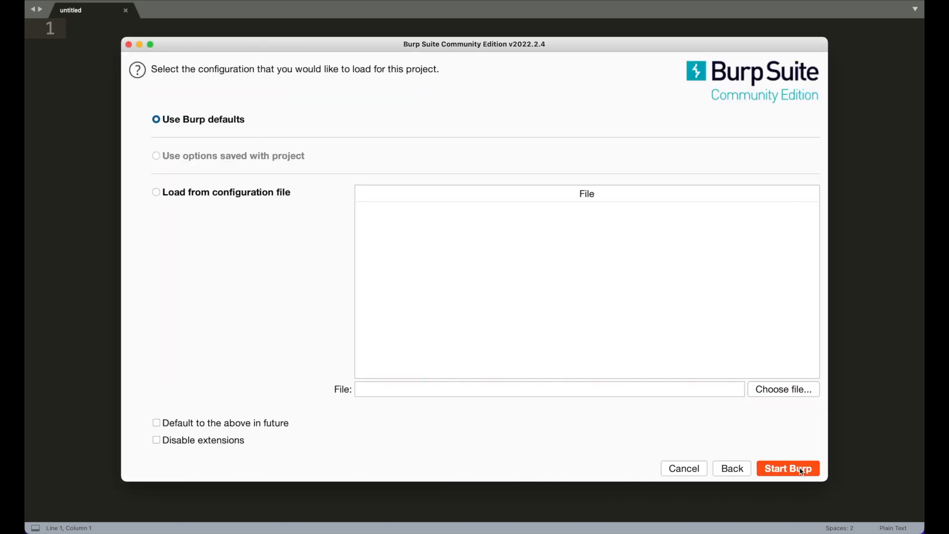
# Step: Start a temporary Burp project with default settings and bring up the Dashboard
pyautogui.click(787, 468)
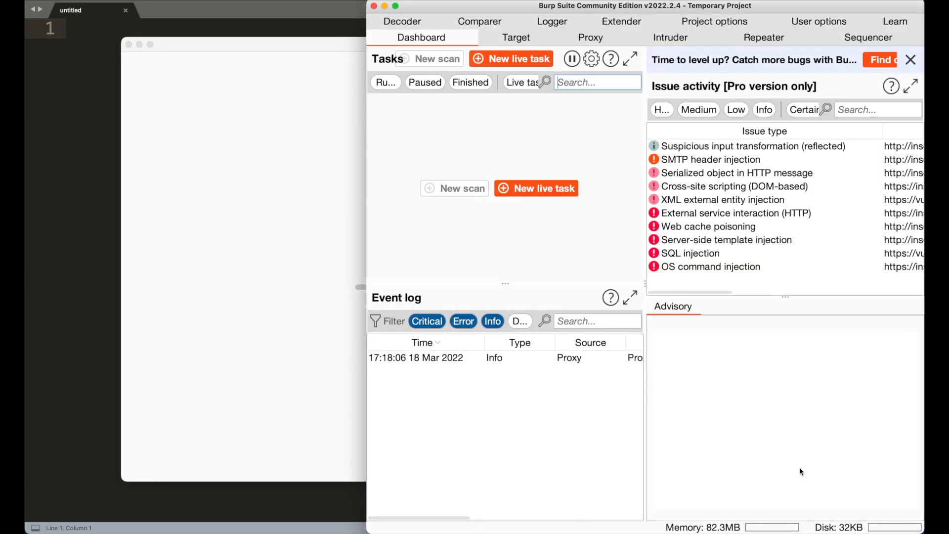
pyautogui.click(534, 188)
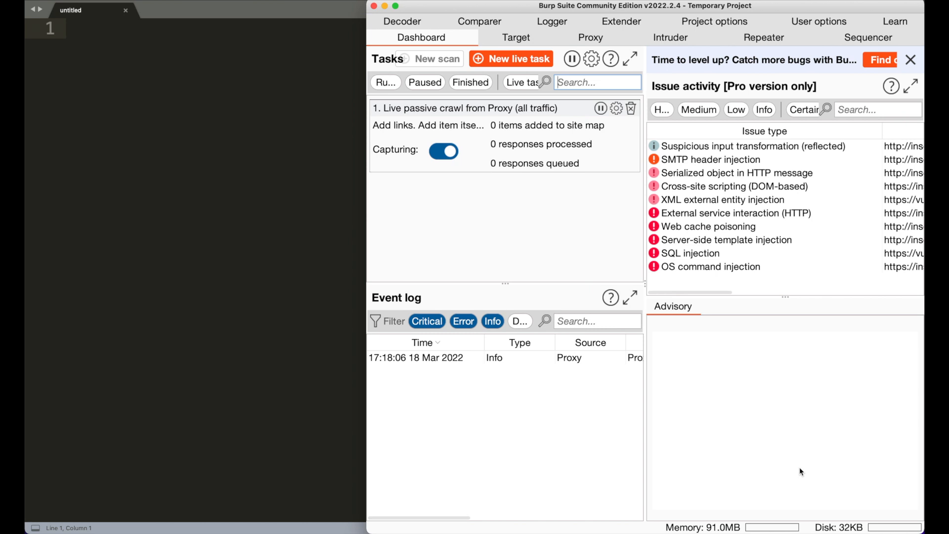
# Step: Switch to the Proxy tab's Intercept view with interception turned on
pyautogui.click(590, 37)
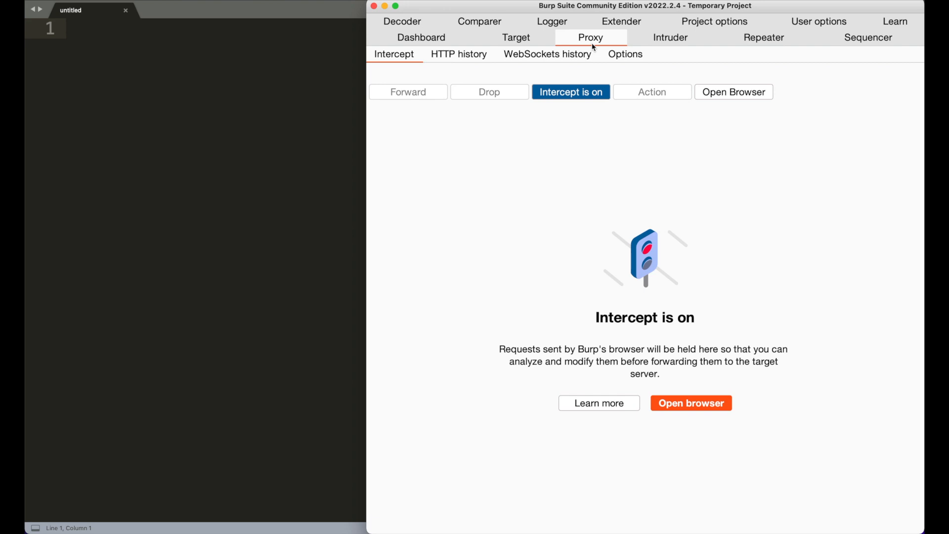
pyautogui.moveTo(522, 192)
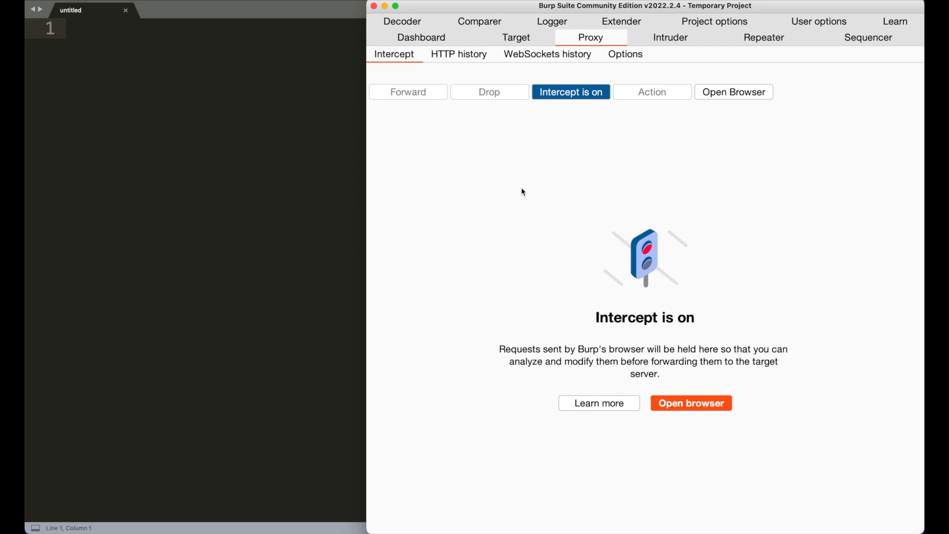
pyautogui.moveTo(690, 402)
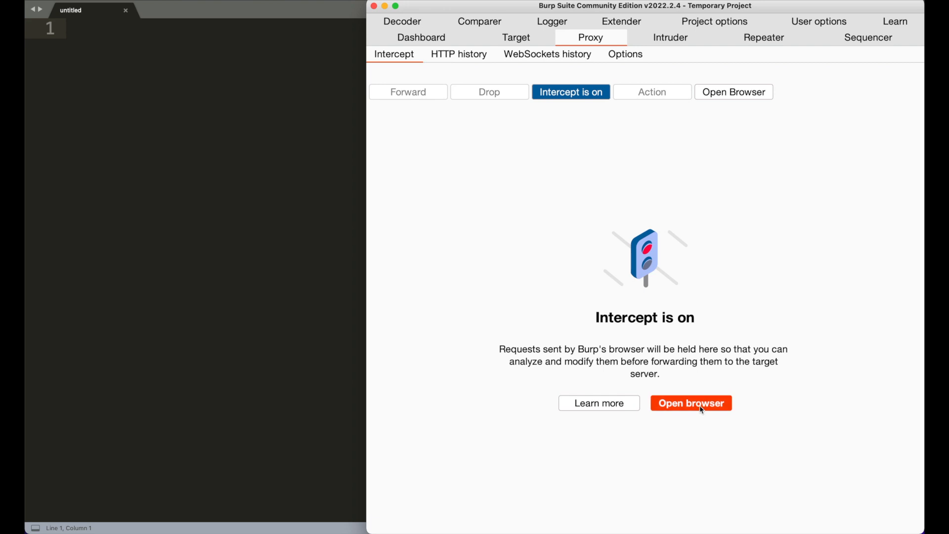
# Step: Launch Burp's built-in browser and request example.com so Burp holds it
pyautogui.click(690, 402)
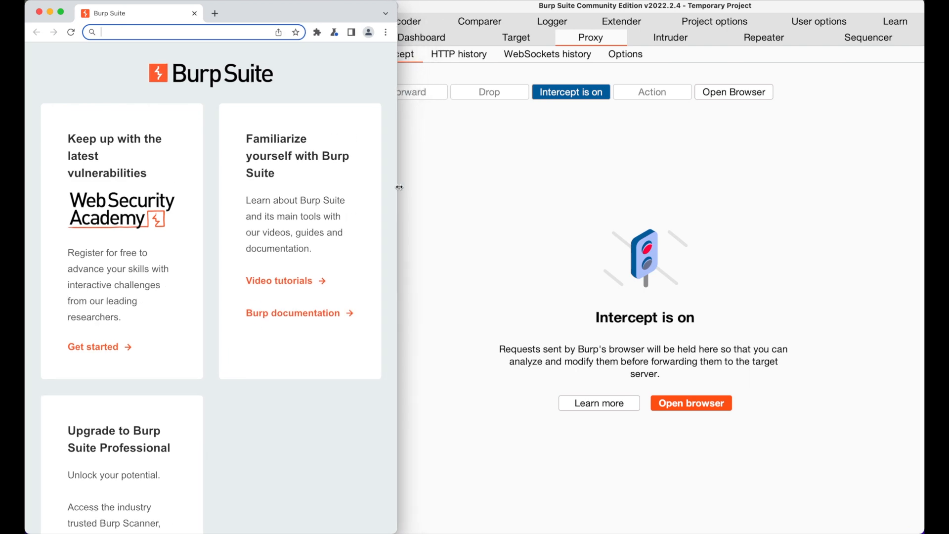
pyautogui.moveTo(329, 216)
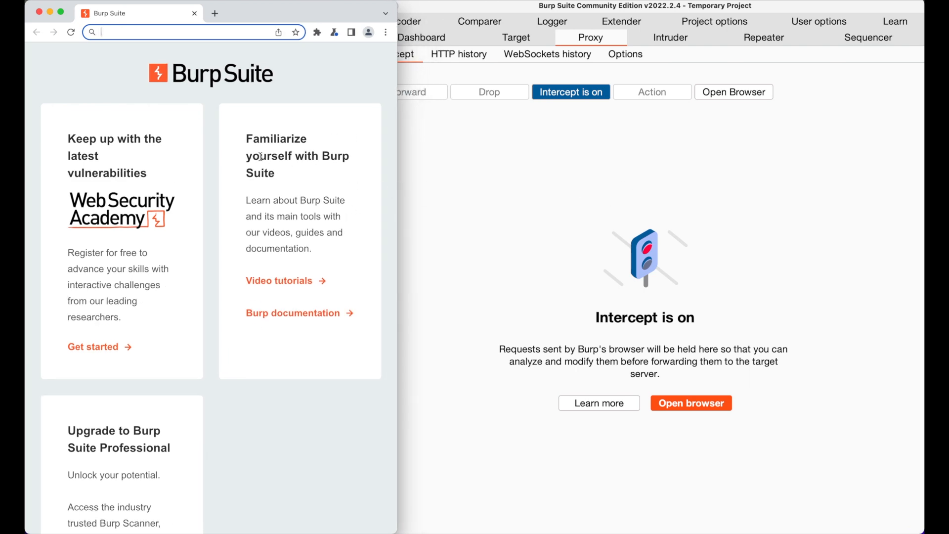
pyautogui.write('example')
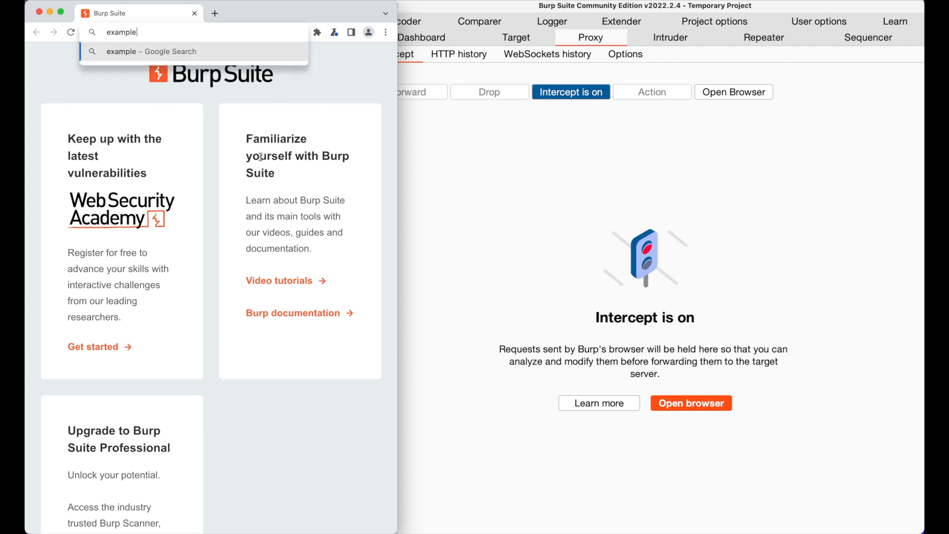
pyautogui.press('Return')
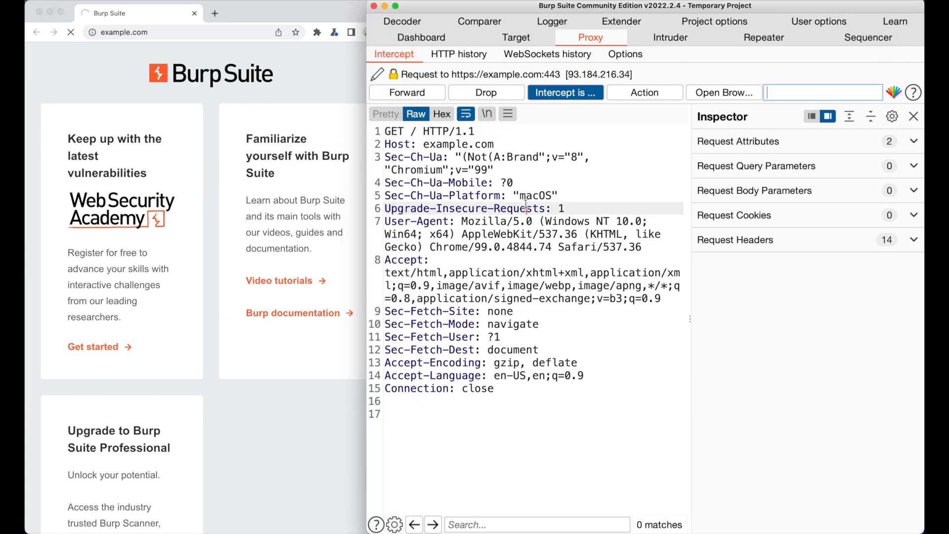
# Step: Forward the held https and http example.com requests so Example Domain loads
pyautogui.click(431, 92)
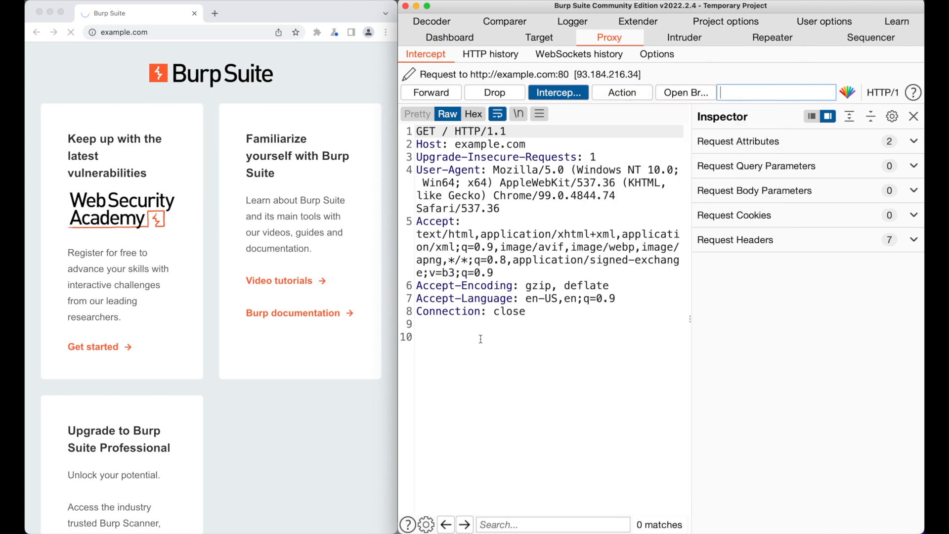
pyautogui.moveTo(430, 93)
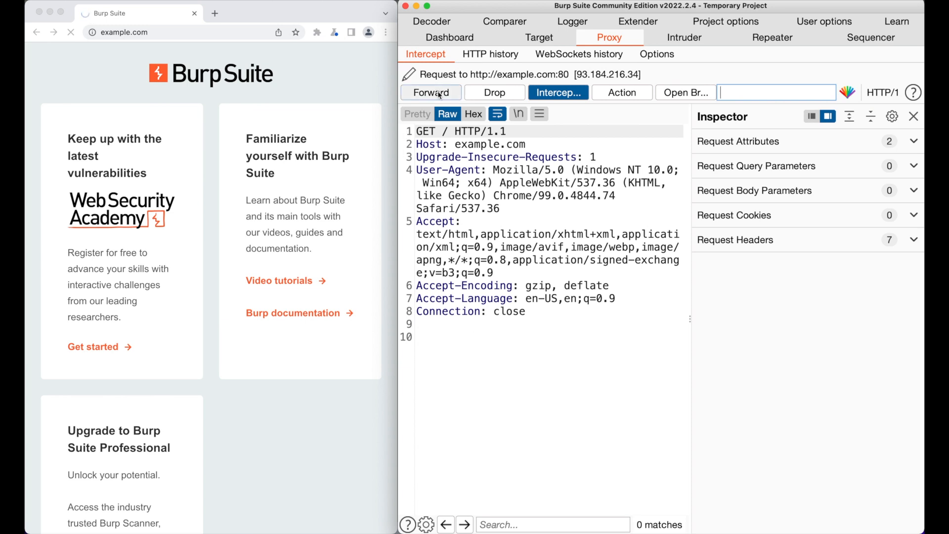
pyautogui.click(431, 92)
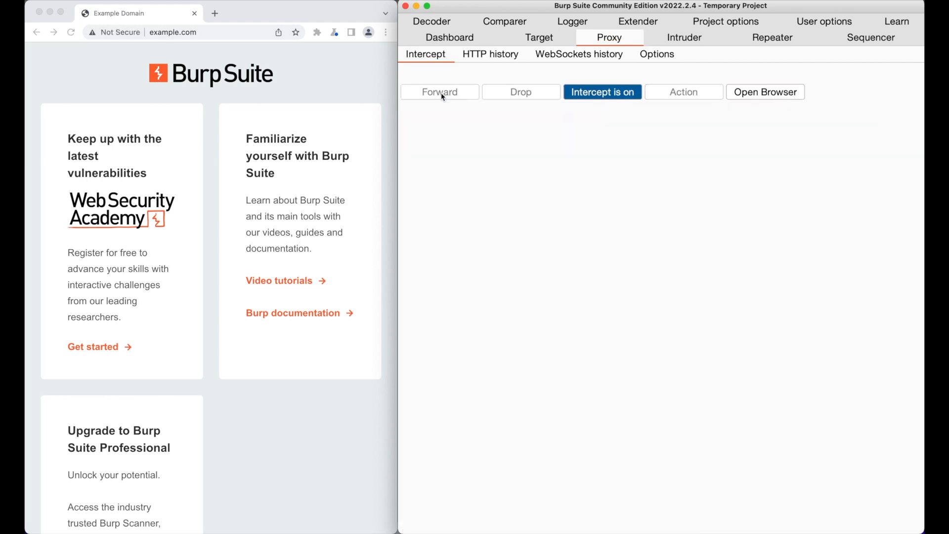
# Step: Open Extender's Extensions list showing the unloaded Hello Extension from hello.py
pyautogui.click(601, 92)
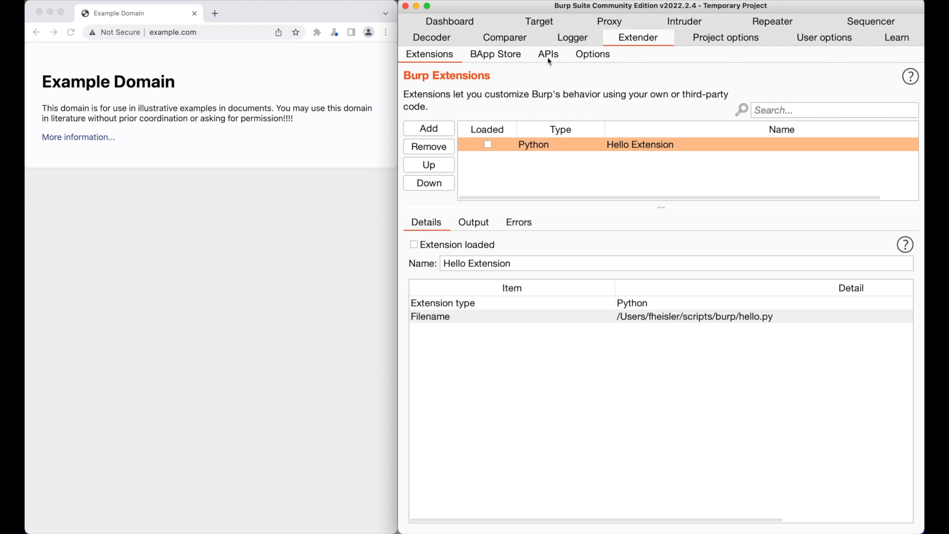
# Step: Browse the Extender API interface listings, then return to the Extensions list
pyautogui.click(548, 54)
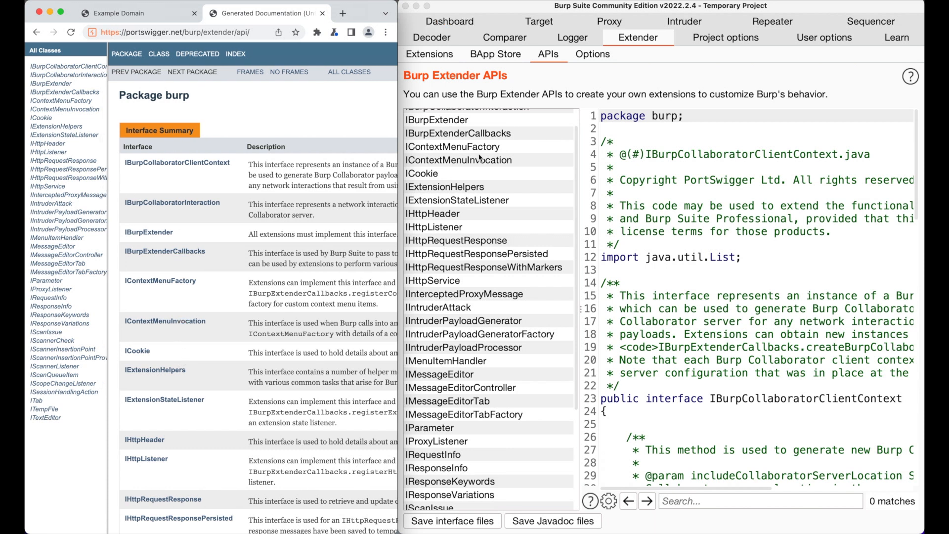
pyautogui.click(429, 54)
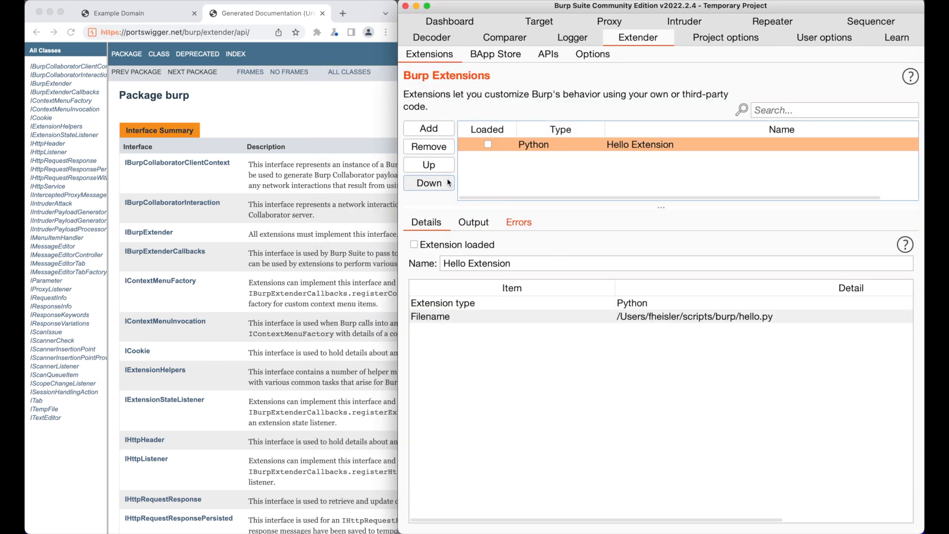
# Step: Remove Hello Extension and sort the BApp Store catalogue by popularity
pyautogui.click(428, 146)
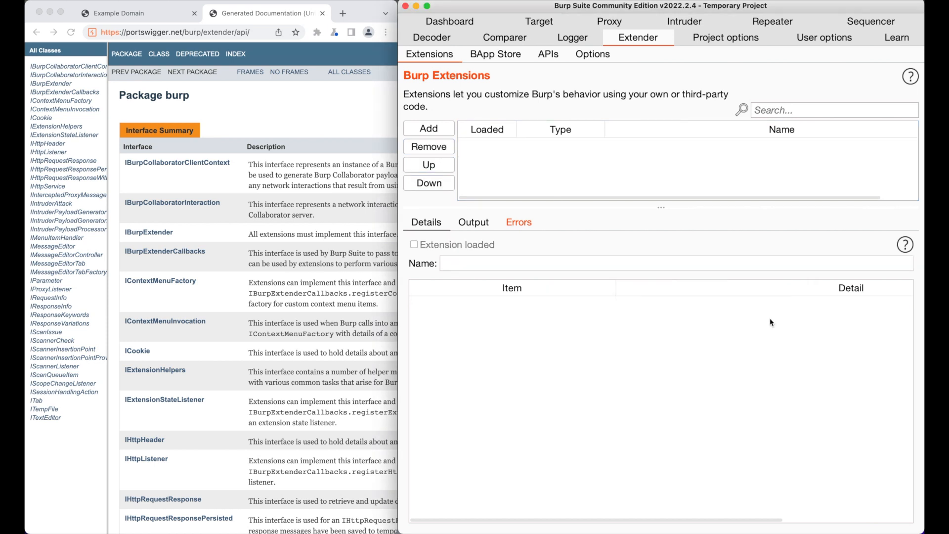
pyautogui.click(495, 54)
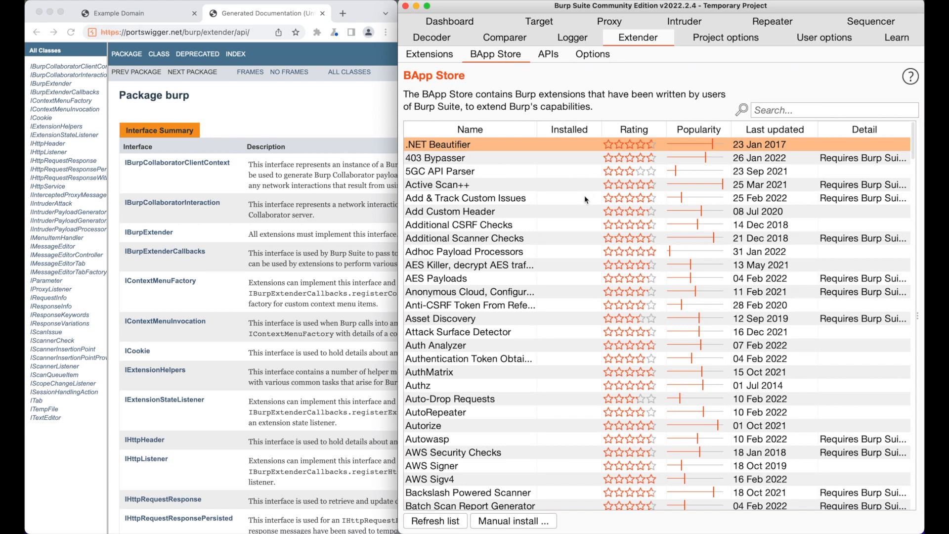
pyautogui.click(695, 129)
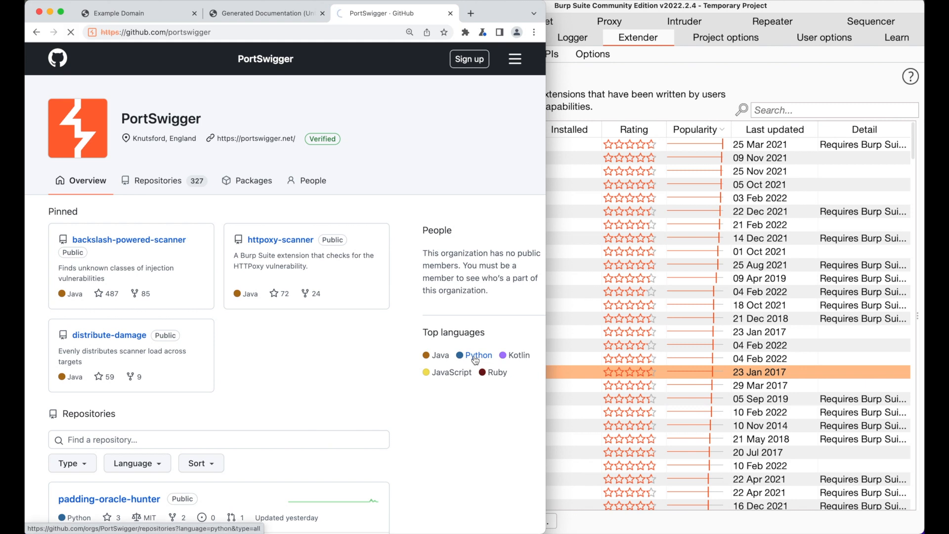
# Step: Search PortSwigger's repositories and open IntruderPayloads.py in example-intruder-payloads
pyautogui.click(479, 355)
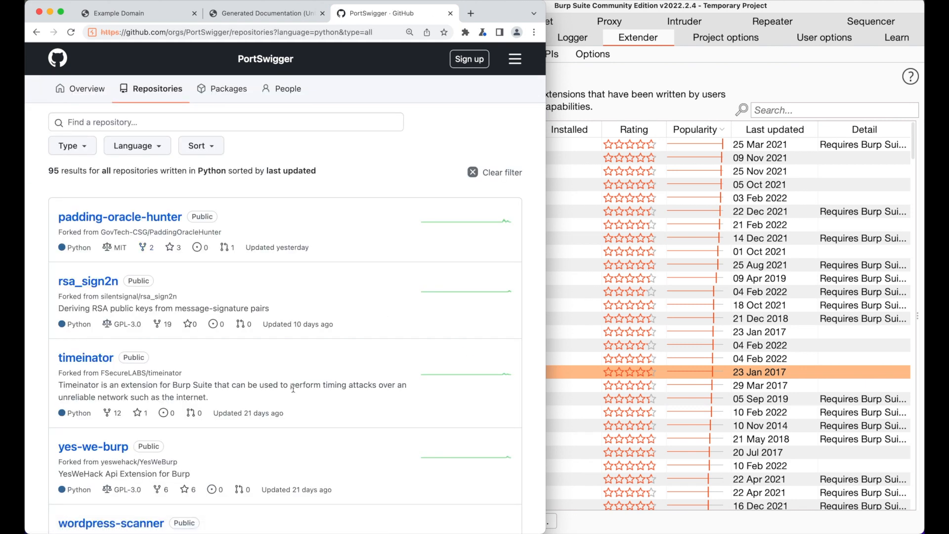
pyautogui.moveTo(306, 188)
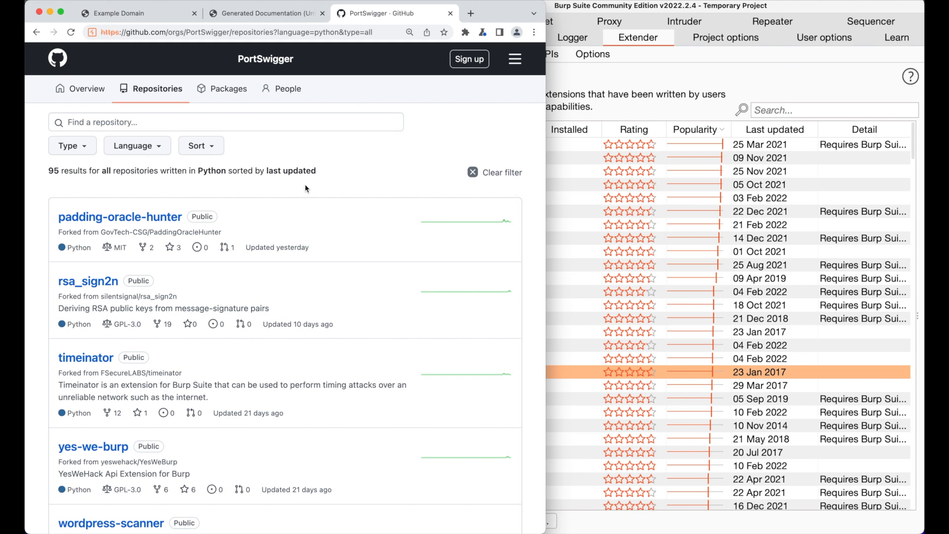
pyautogui.click(133, 146)
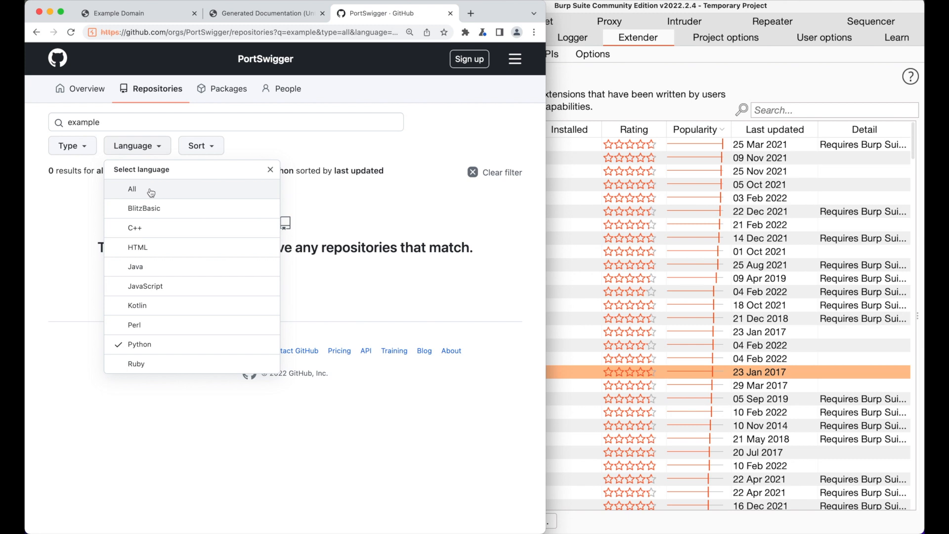
pyautogui.click(132, 189)
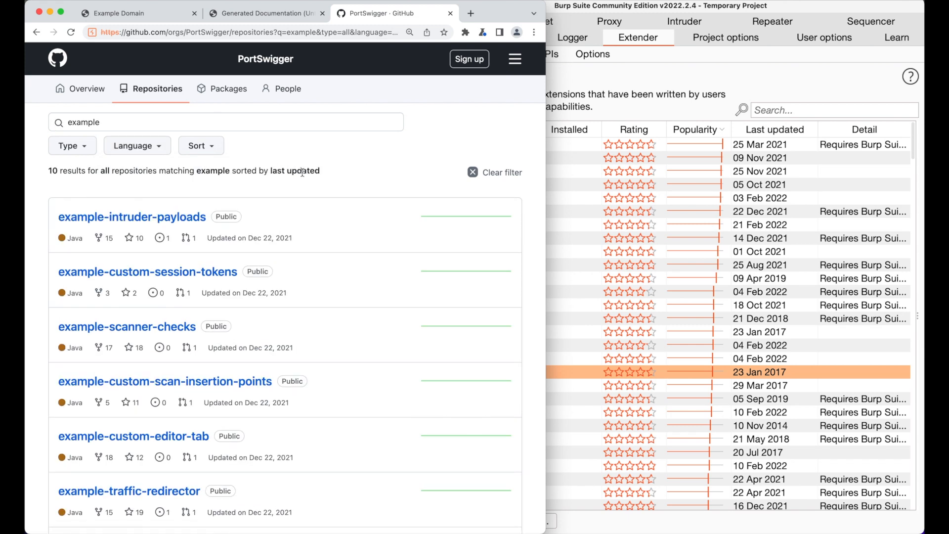
pyautogui.moveTo(155, 141)
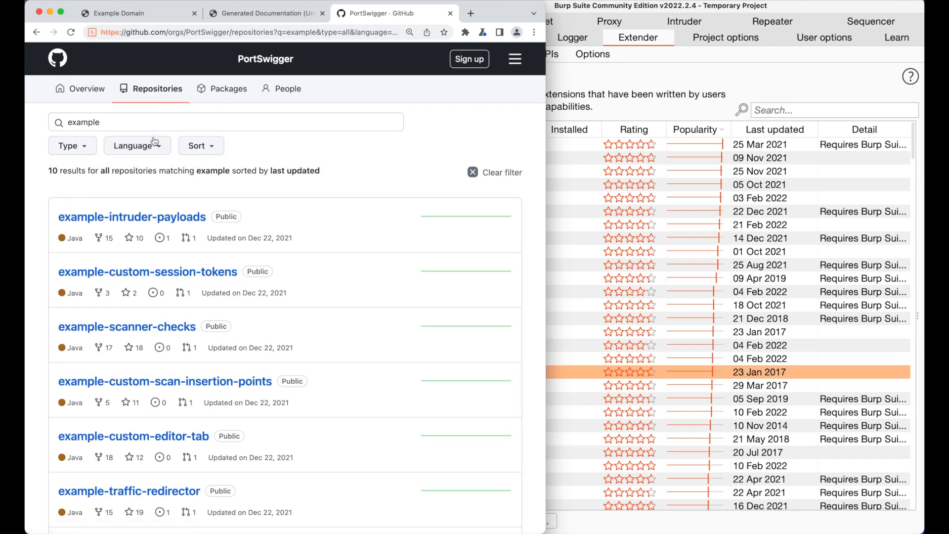
pyautogui.moveTo(132, 217)
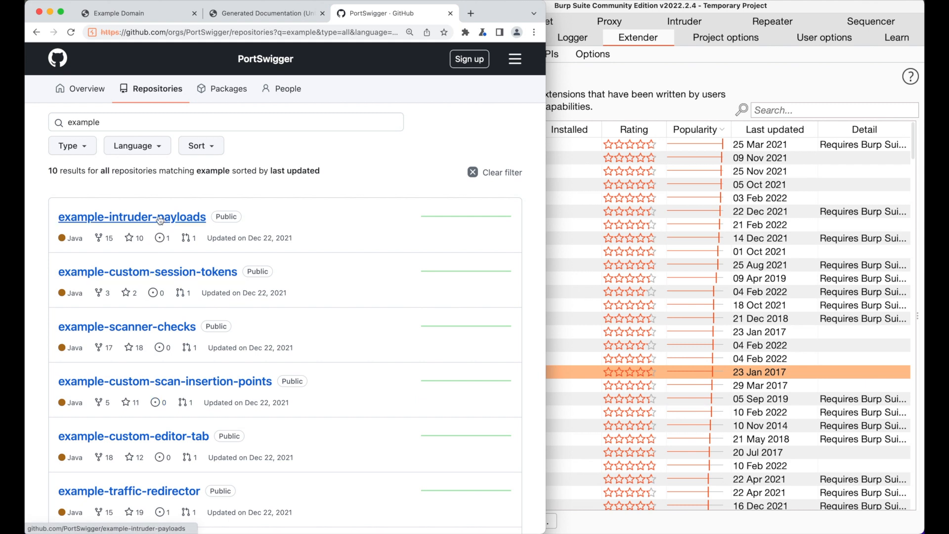
pyautogui.click(131, 216)
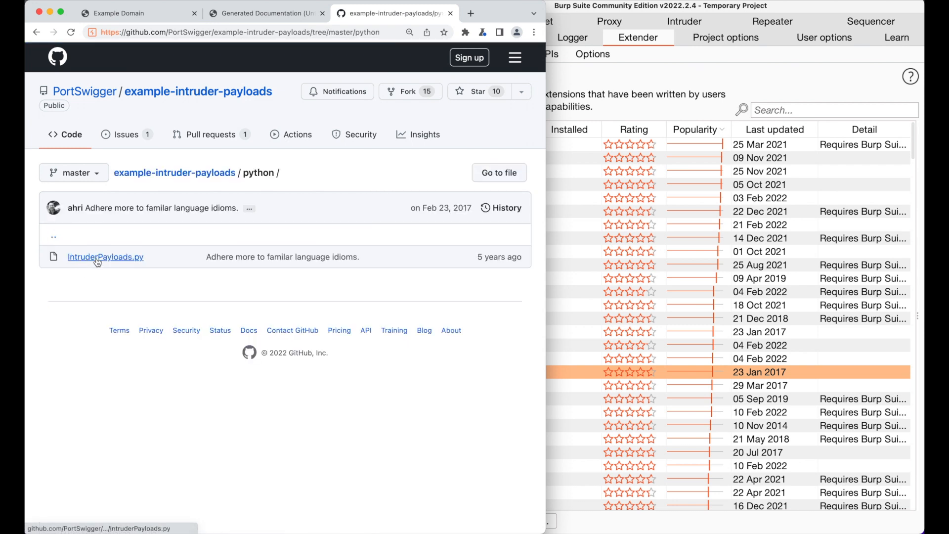
pyautogui.click(105, 256)
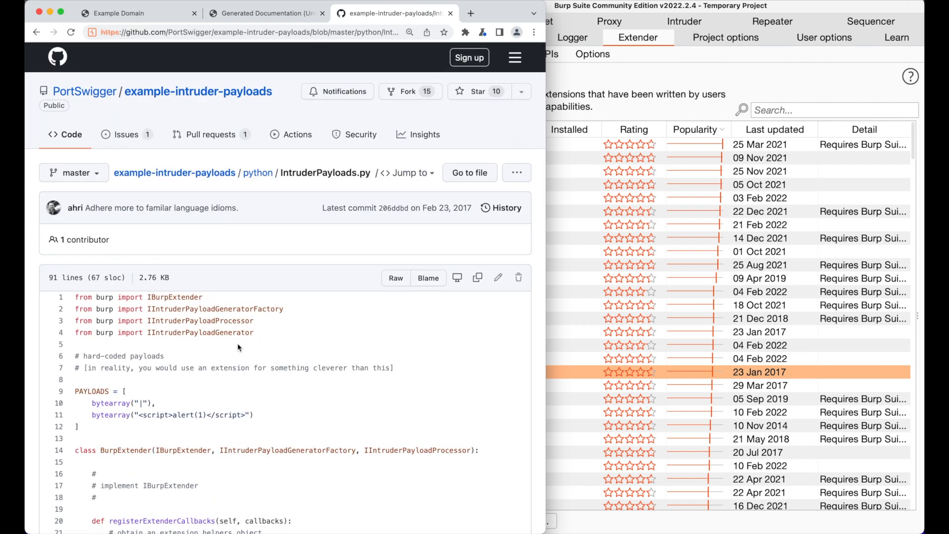
pyautogui.moveTo(314, 90)
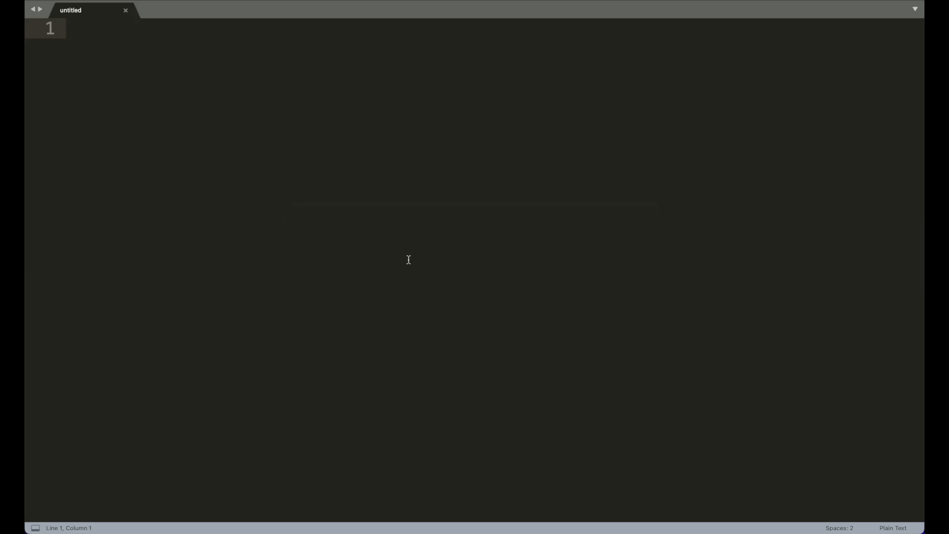
# Step: Write 'from burp import IBurpExtender' and set the file syntax to Python
pyautogui.write('from burp import')
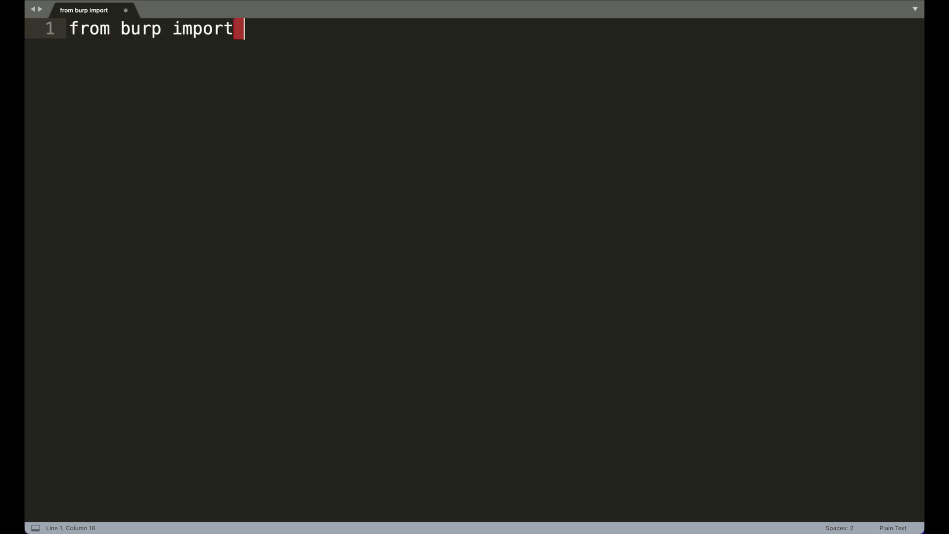
pyautogui.write('IBurp')
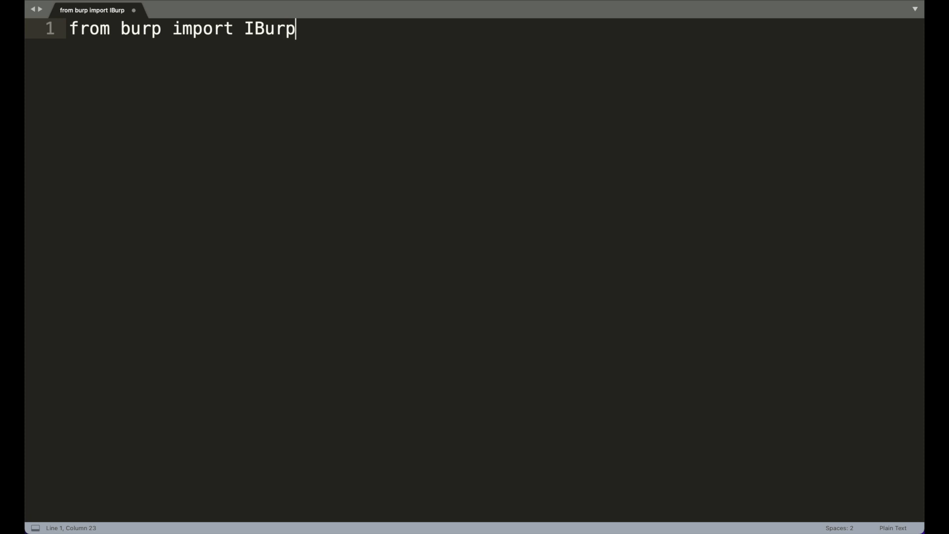
pyautogui.write('Extender')
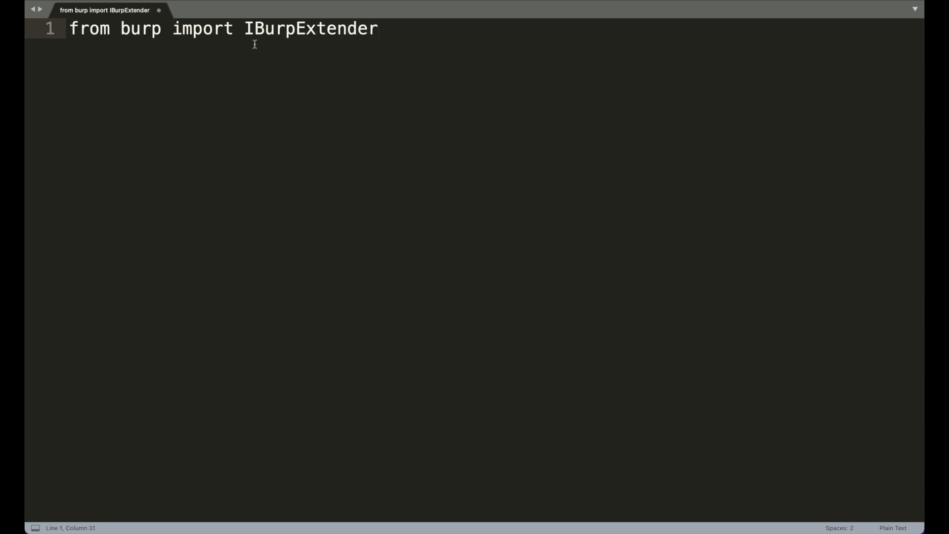
pyautogui.press('enter')
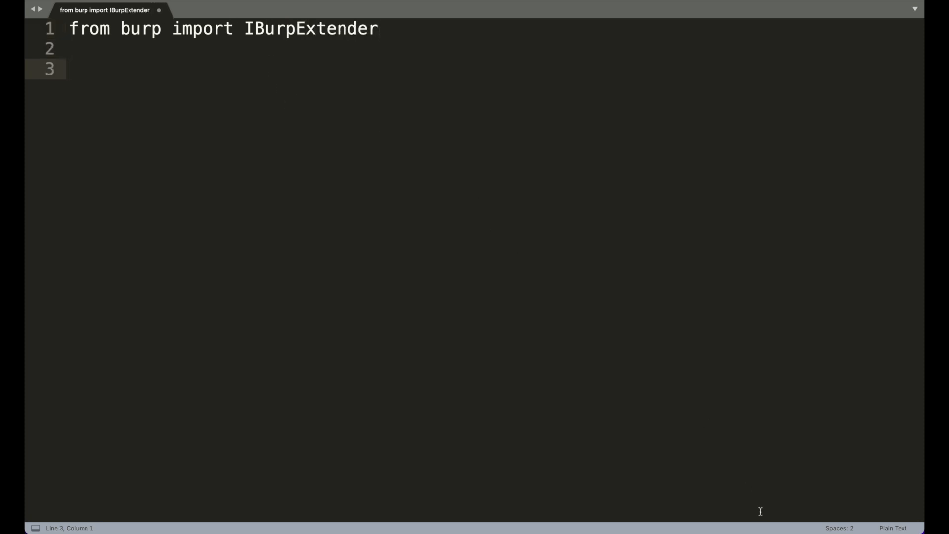
pyautogui.click(892, 527)
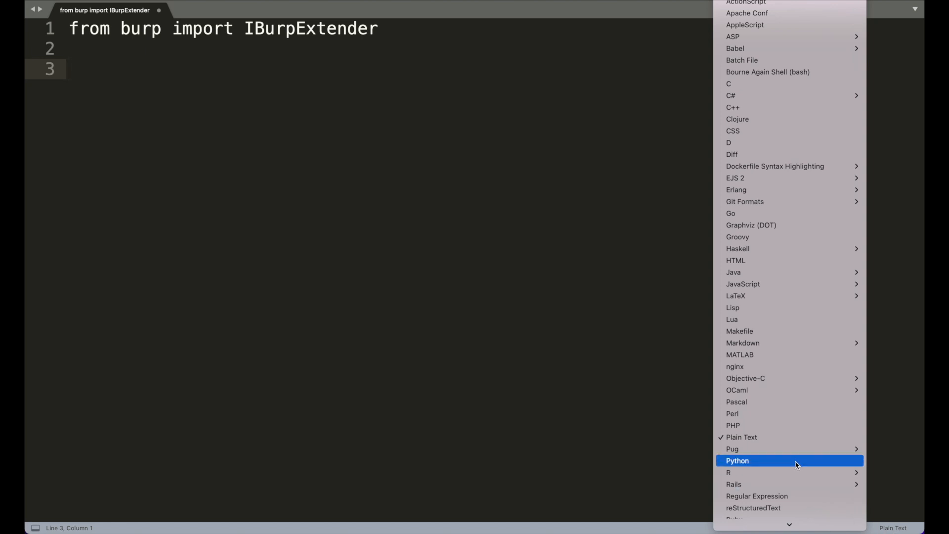
pyautogui.click(737, 460)
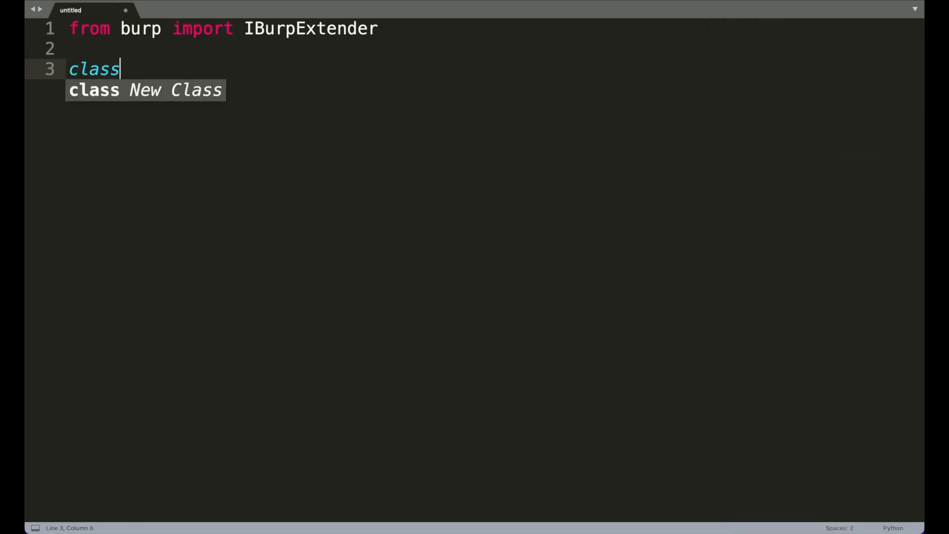
# Step: Add the BurpExtender class with a stub registerExtenderCallbacks(callbacks) method and save
pyautogui.write('BurpExtender(IBurpExtender):')
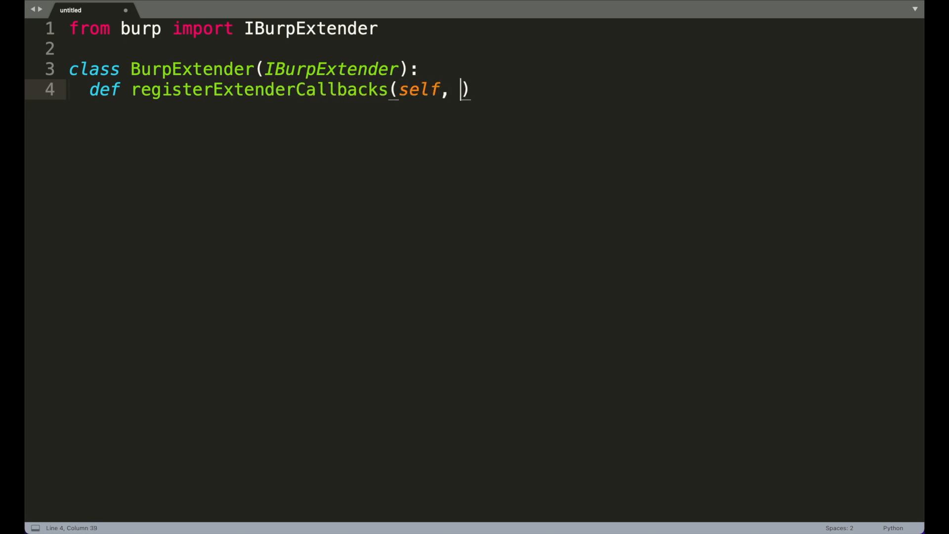
pyautogui.write('callbacks):')
pyautogui.write('return')
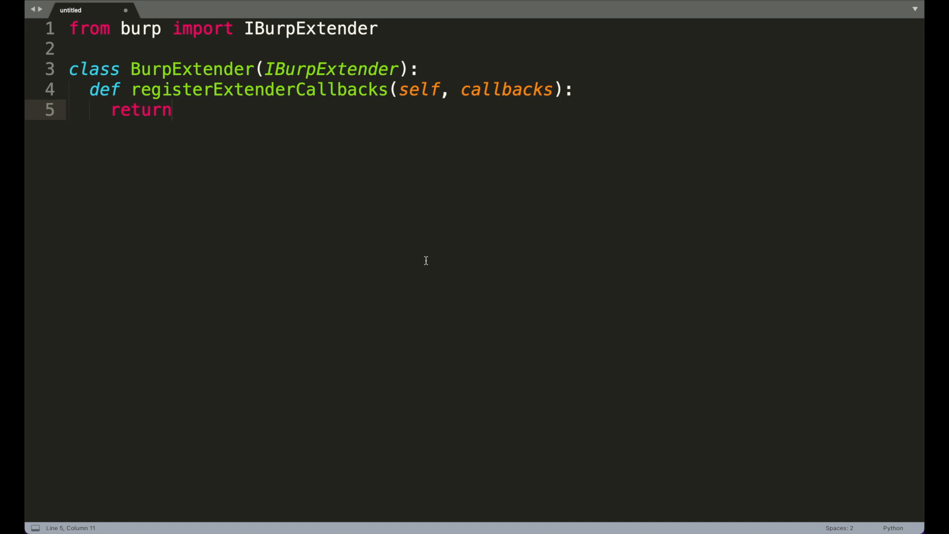
pyautogui.press('cmd+s')
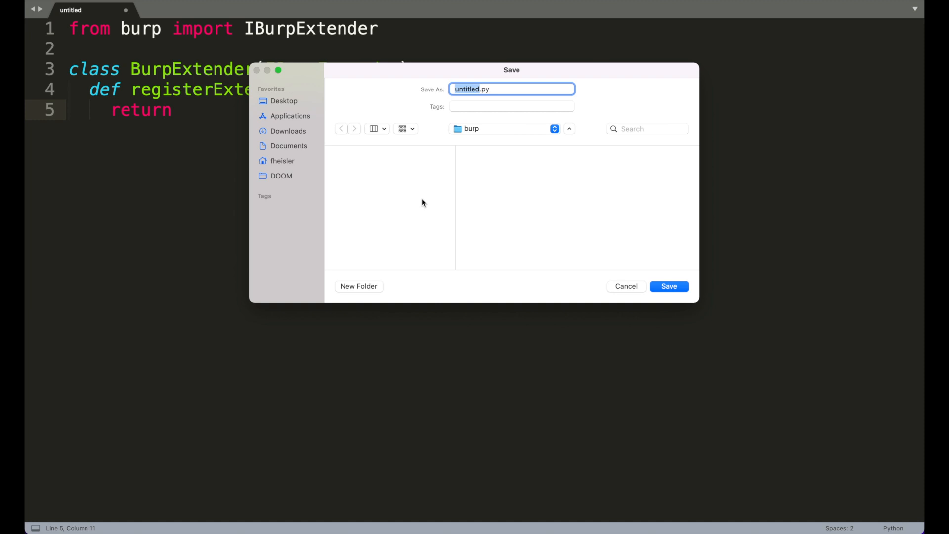
pyautogui.click(668, 286)
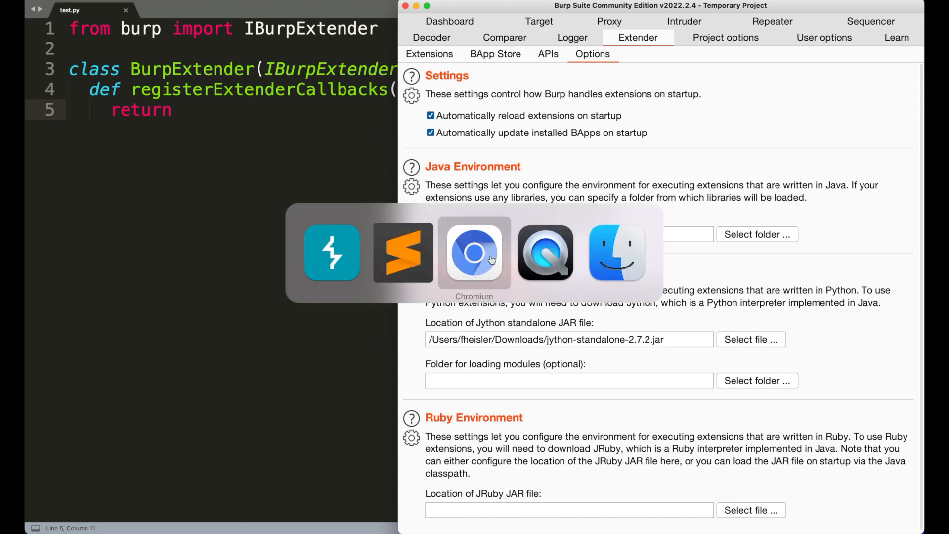
# Step: Load the burp package docs at portswigger.net/burp/extender/api/ in Chromium
pyautogui.click(474, 253)
pyautogui.write('jy')
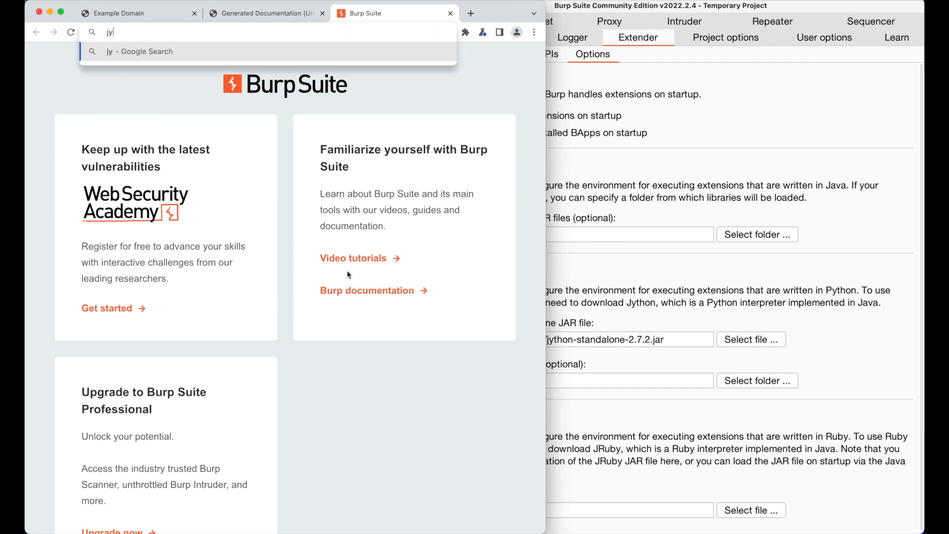
pyautogui.press('Return')
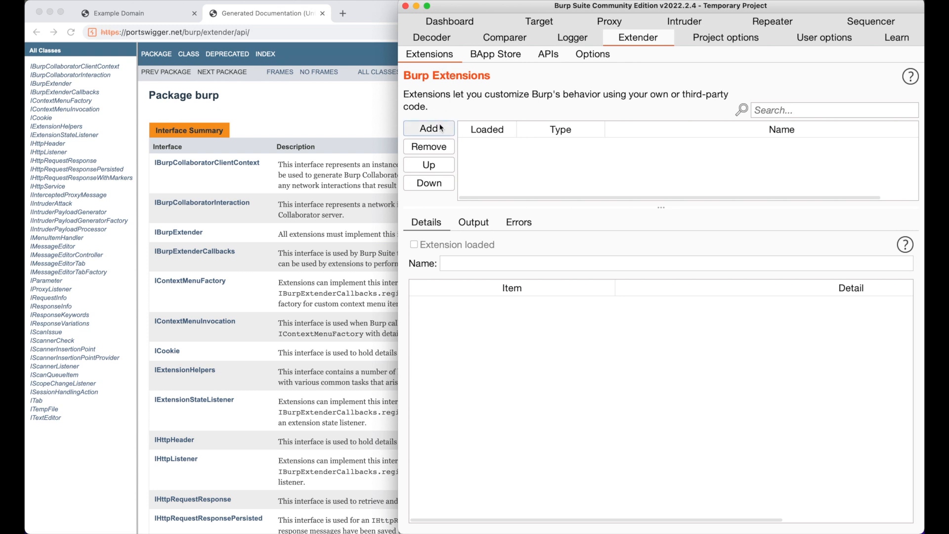
# Step: Add test.py as a Python extension in Extender and close the load results
pyautogui.click(429, 129)
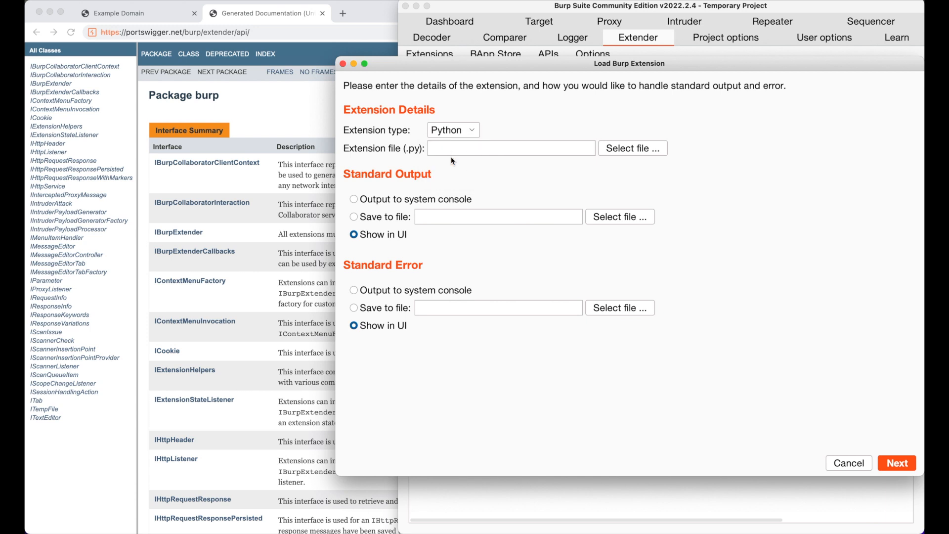
pyautogui.click(631, 149)
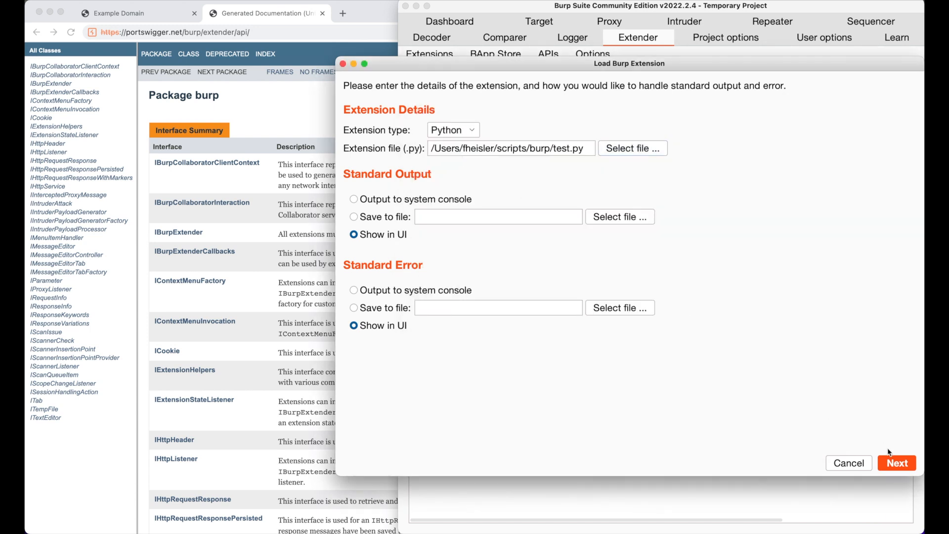
pyautogui.click(896, 462)
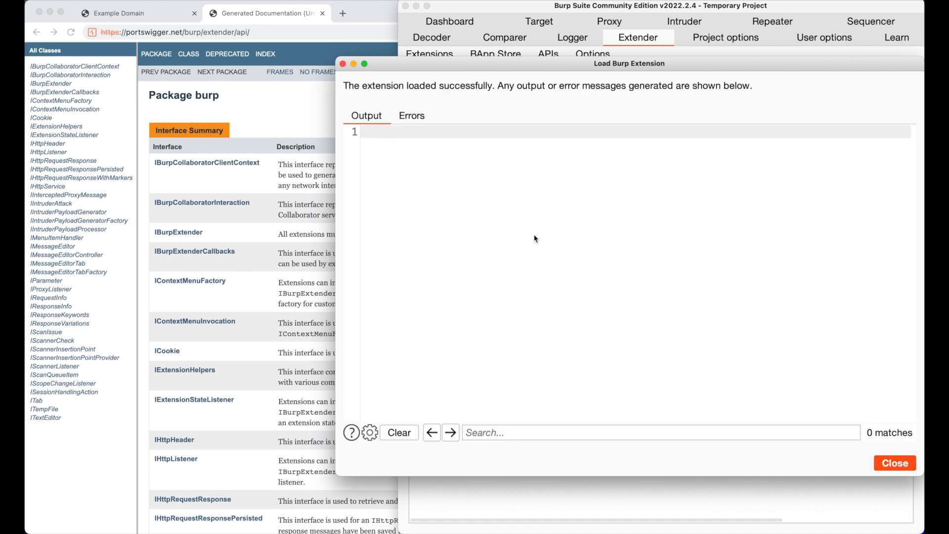
pyautogui.click(894, 462)
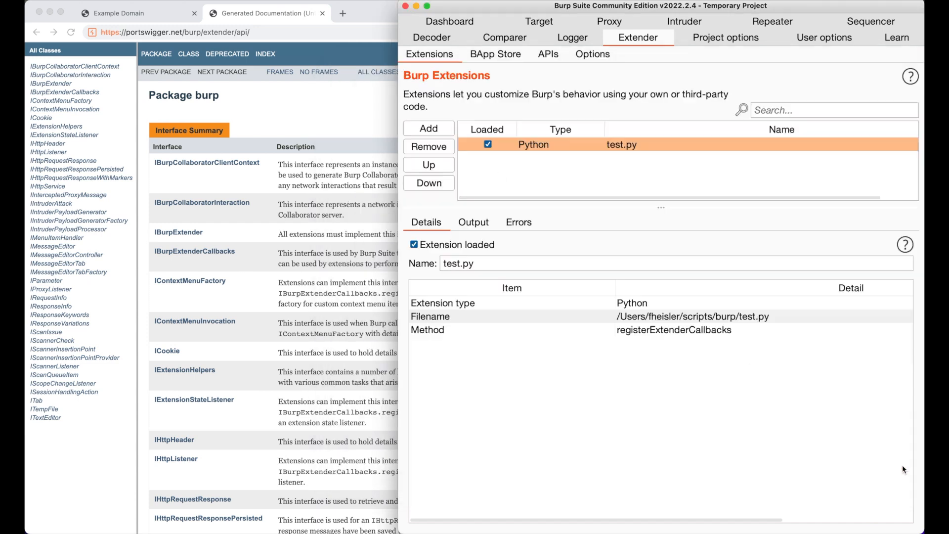
pyautogui.moveTo(587, 372)
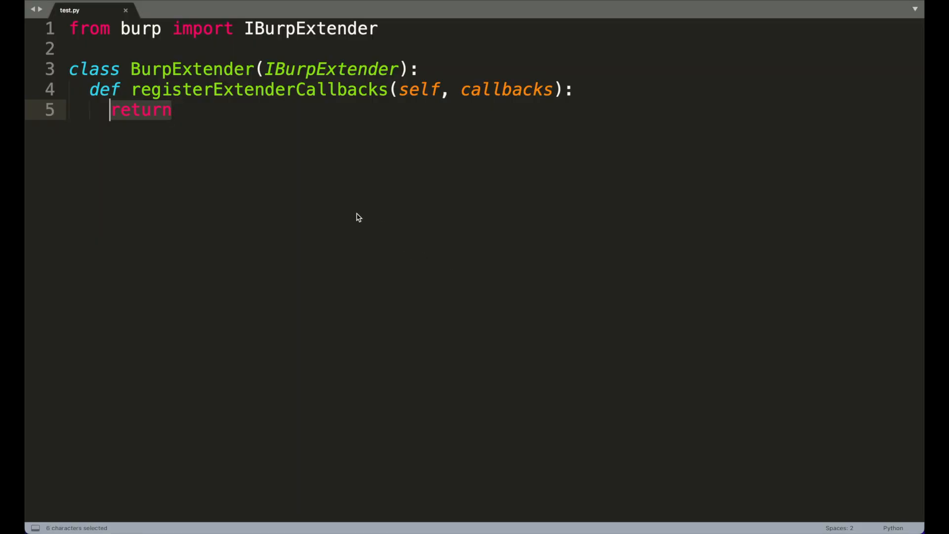
pyautogui.moveTo(372, 216)
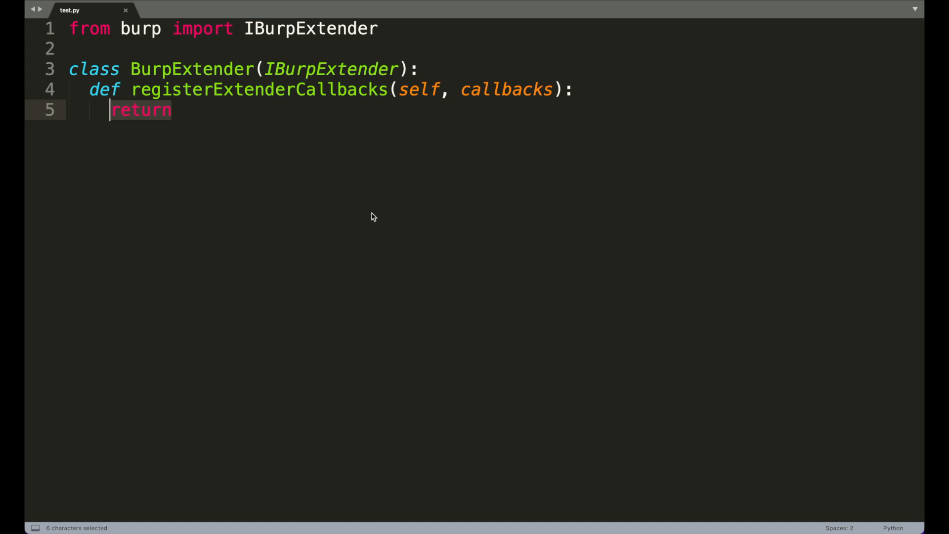
# Step: Store self._callbacks and self._helpers, print 'Hello Burp' and issue a 'Hello alerts!' alert
pyautogui.write('self._')
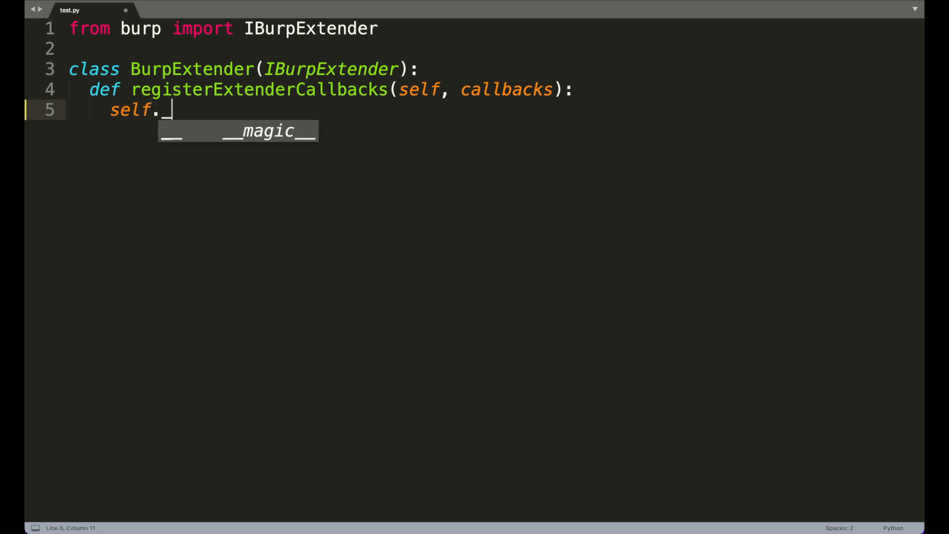
pyautogui.write('_callbacks = callbacks')
pyautogui.write('self.')
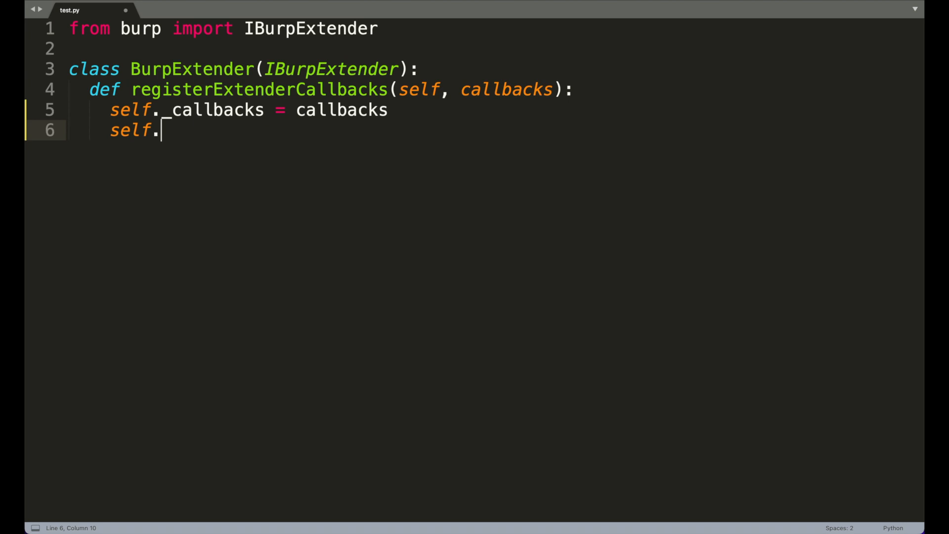
pyautogui.write('_helpers = callbacks.g')
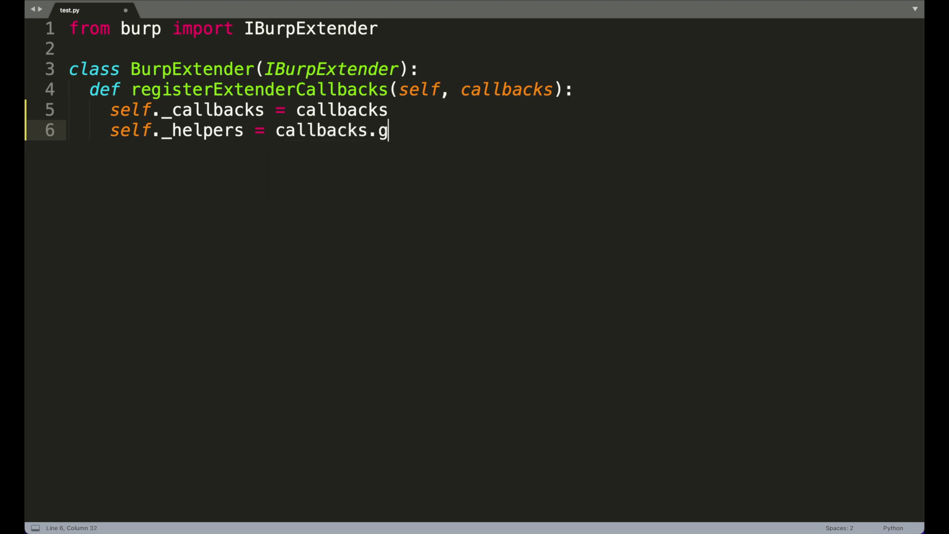
pyautogui.write('etHelpers()')
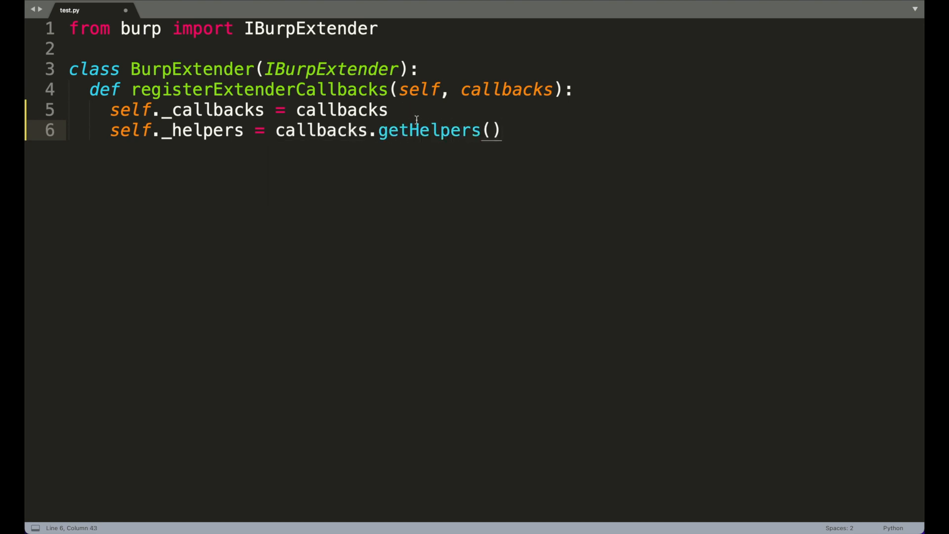
pyautogui.press('Return')
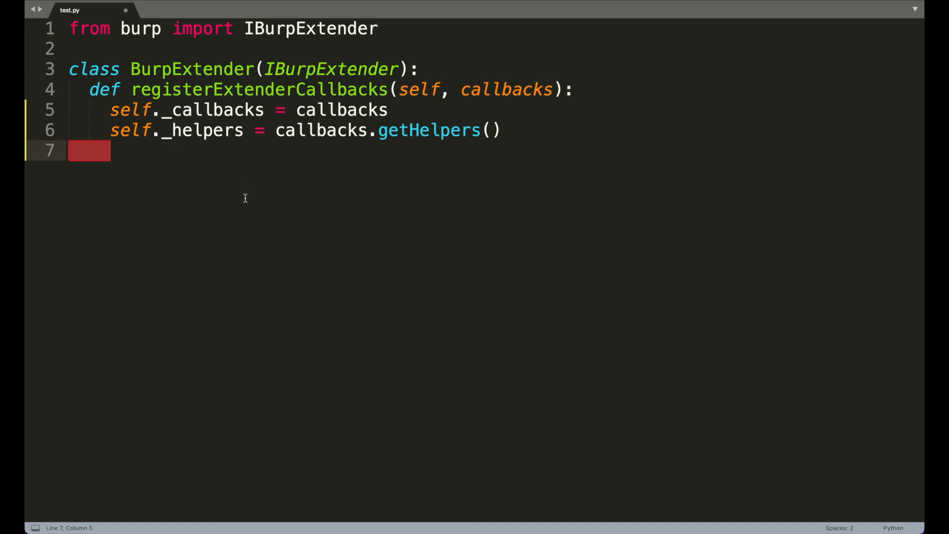
pyautogui.moveTo(258, 207)
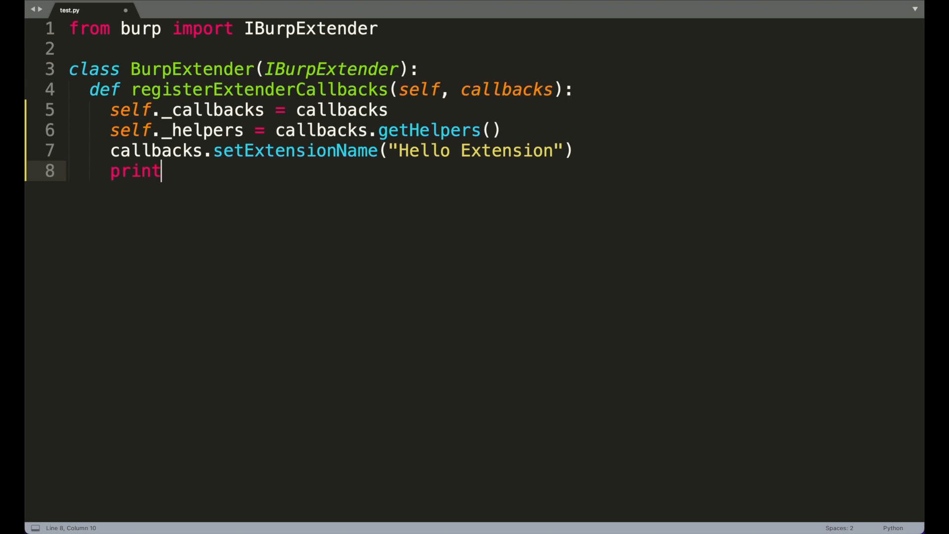
pyautogui.write('("Hello Burp')
pyautogui.write('callbacks.issueAlert("H')
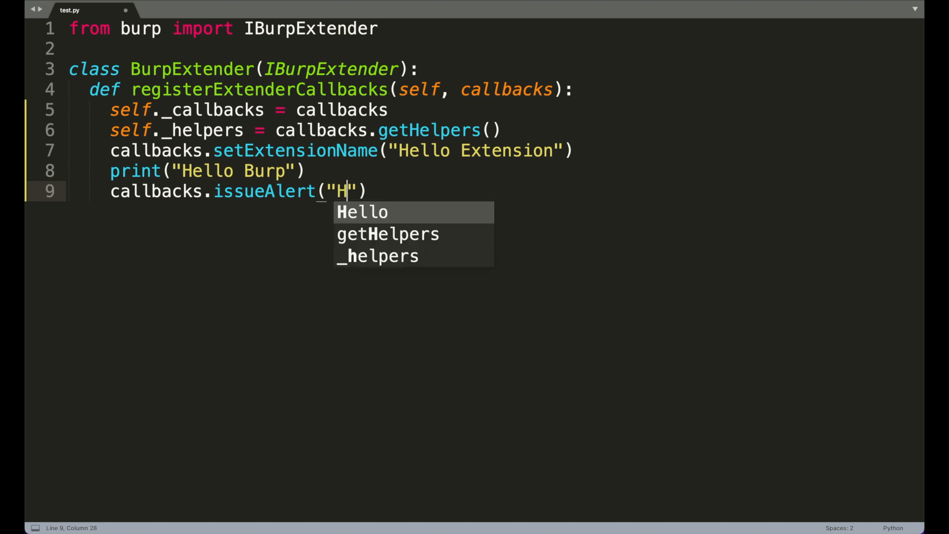
pyautogui.write('ello alerts!')
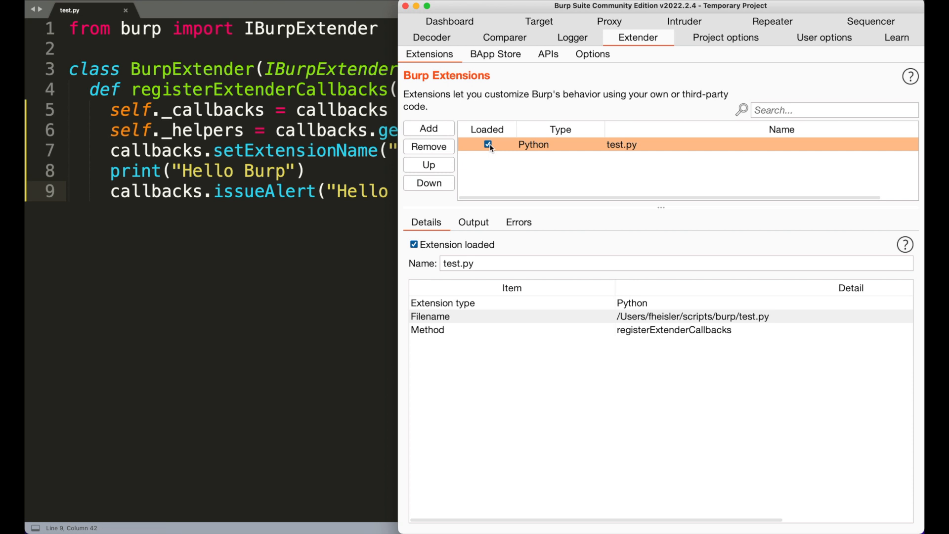
# Step: Reload Hello Extension, check its output, then view the Dashboard event log
pyautogui.click(489, 145)
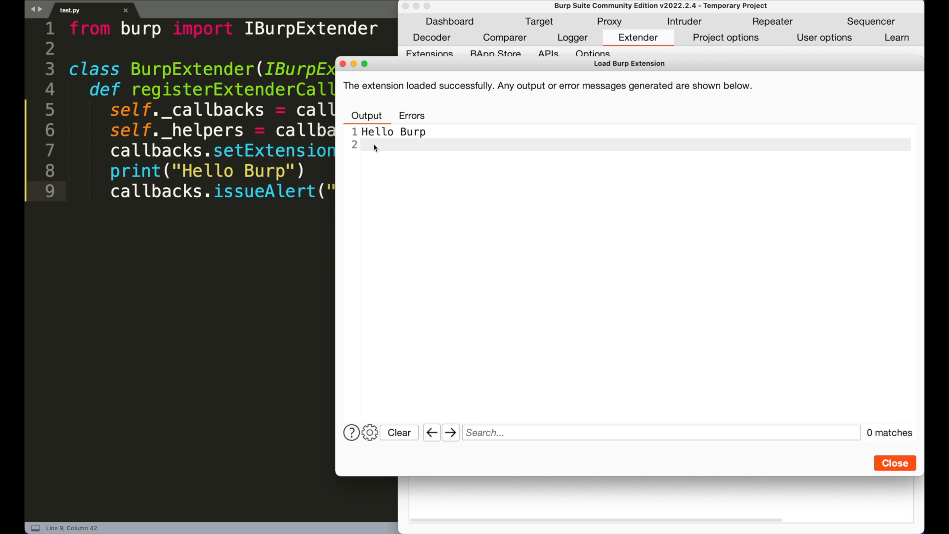
pyautogui.click(412, 116)
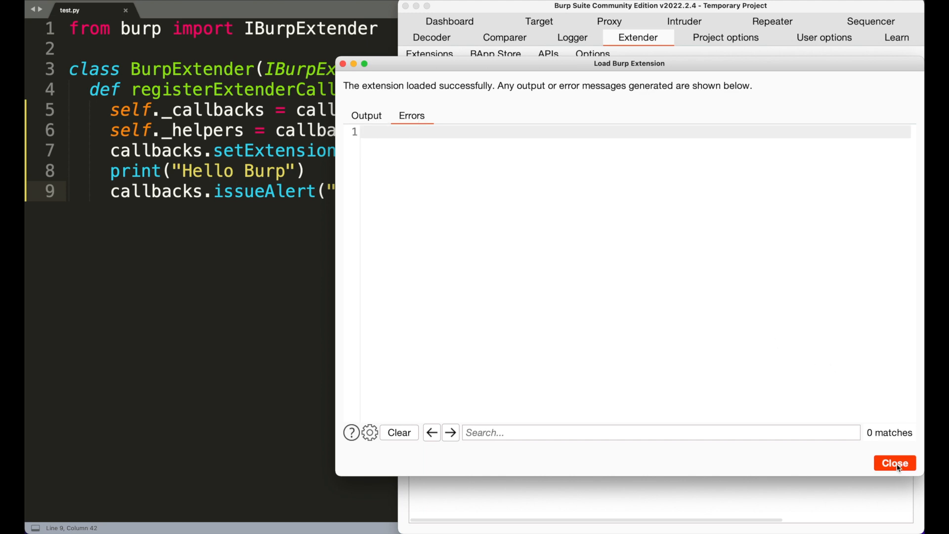
pyautogui.click(895, 463)
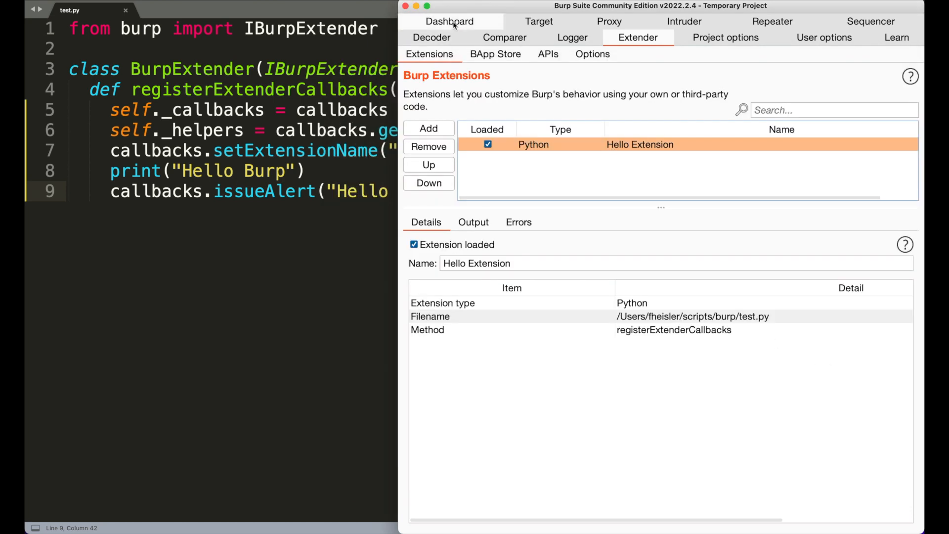
pyautogui.click(449, 21)
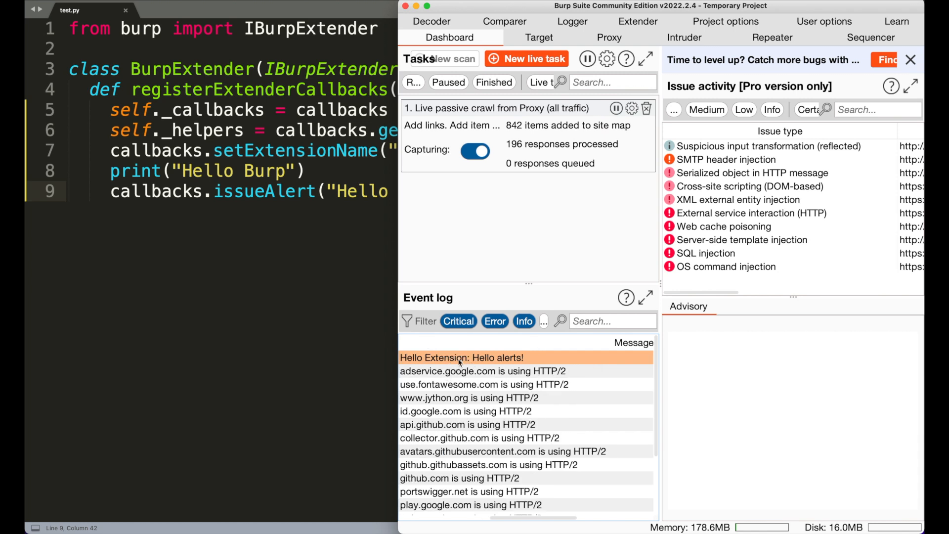
pyautogui.moveTo(629, 37)
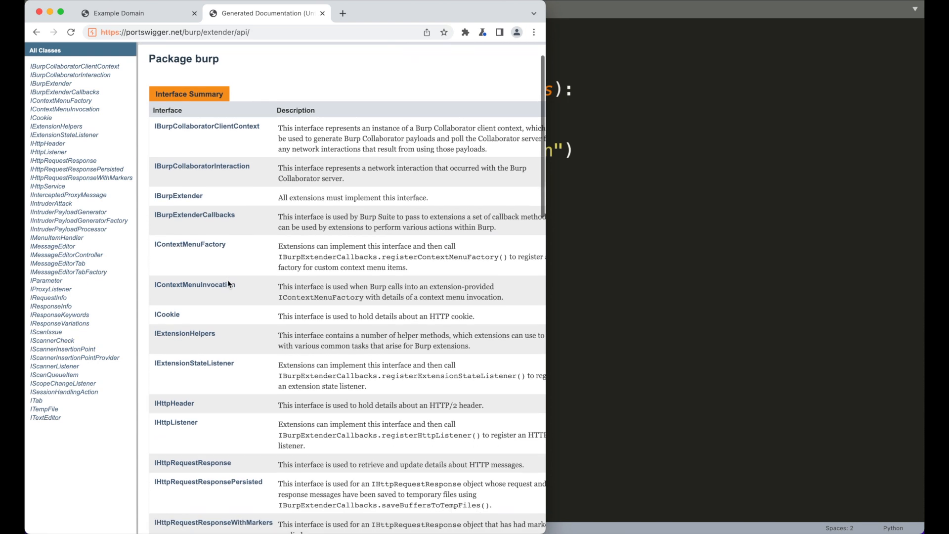
# Step: Scroll the burp package Interface Summary and open the IHttpRequestResponse page
pyautogui.scroll(-3)
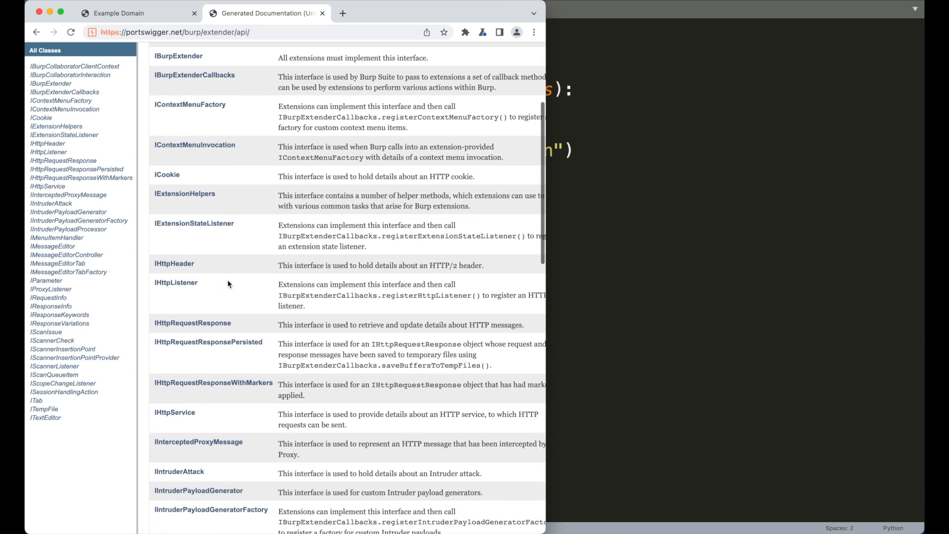
pyautogui.moveTo(175, 280)
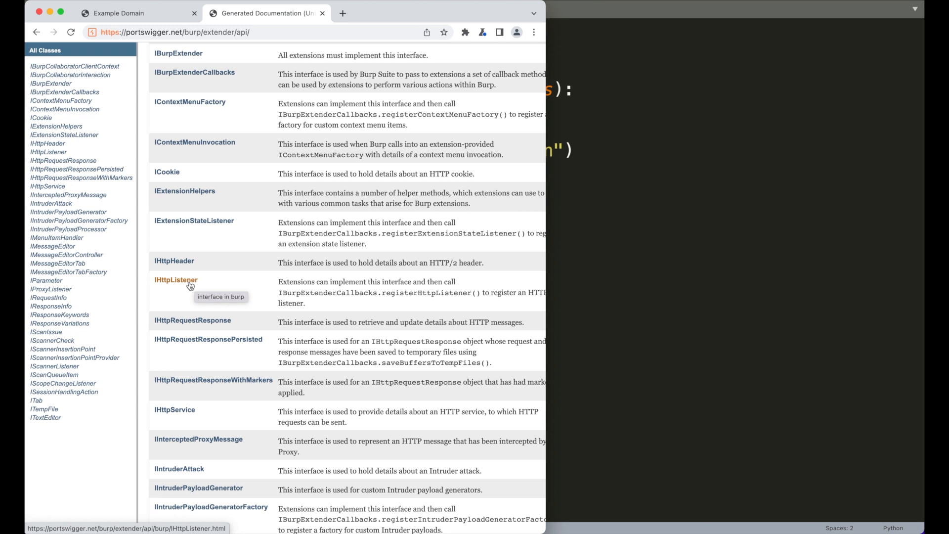
pyautogui.scroll(-3)
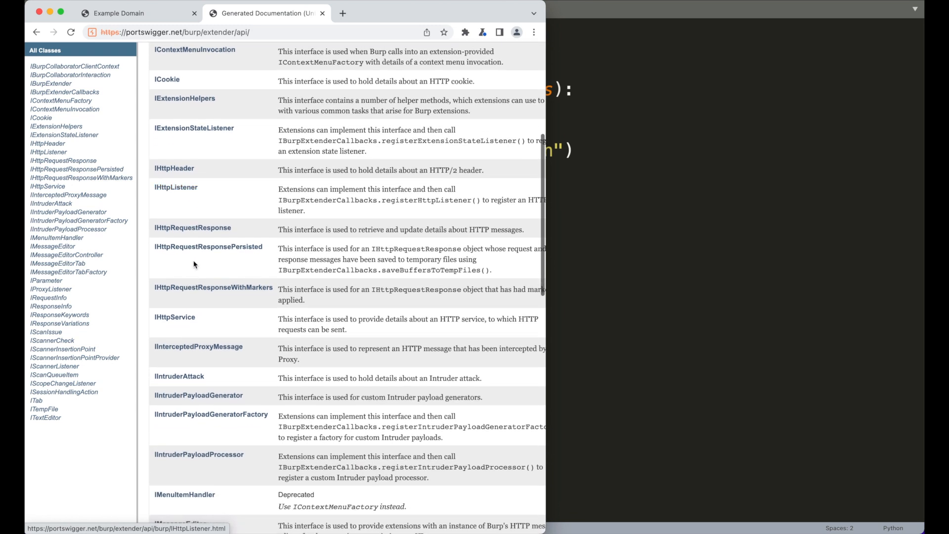
pyautogui.moveTo(175, 187)
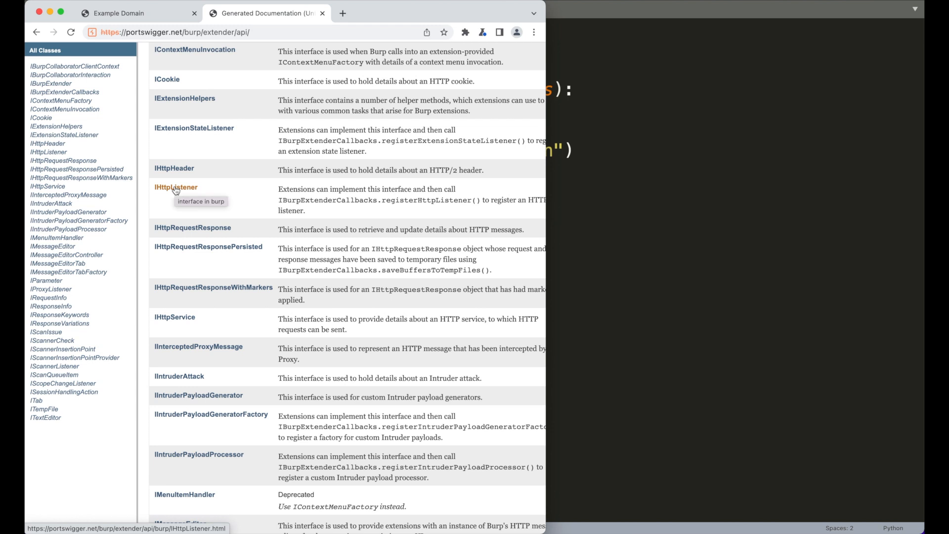
pyautogui.scroll(-3)
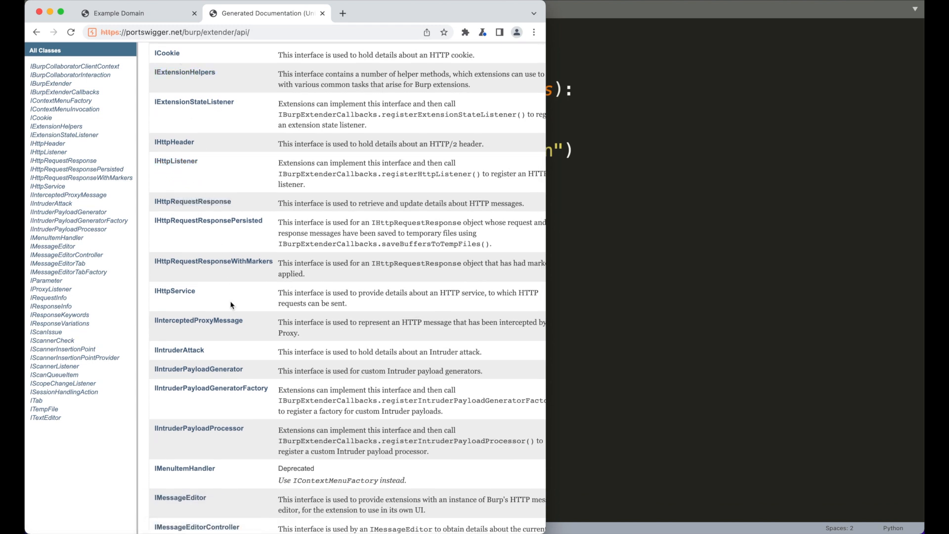
pyautogui.scroll(-3)
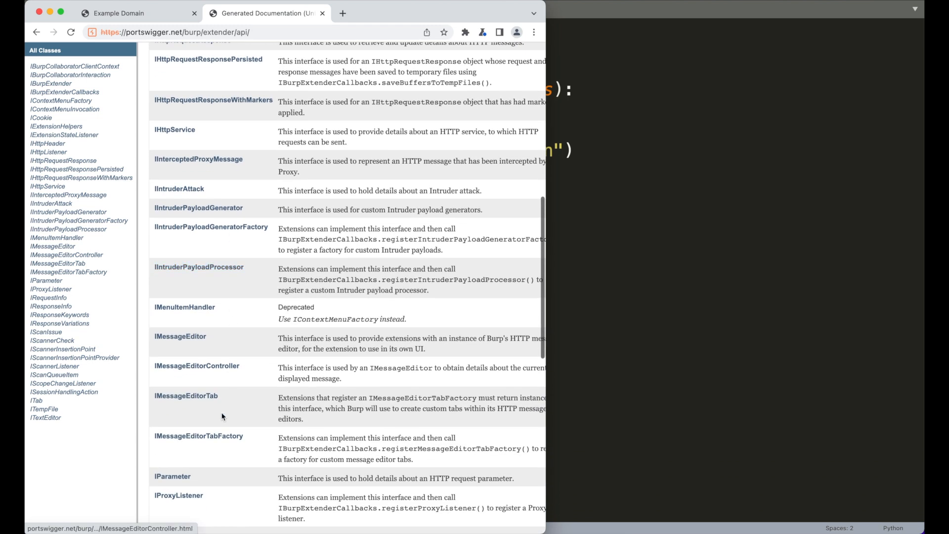
pyautogui.moveTo(178, 495)
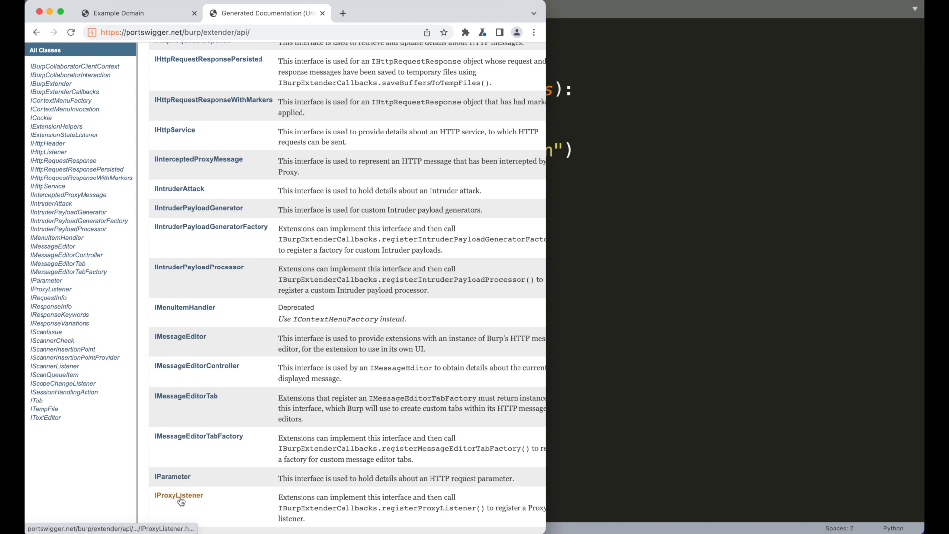
pyautogui.scroll(3)
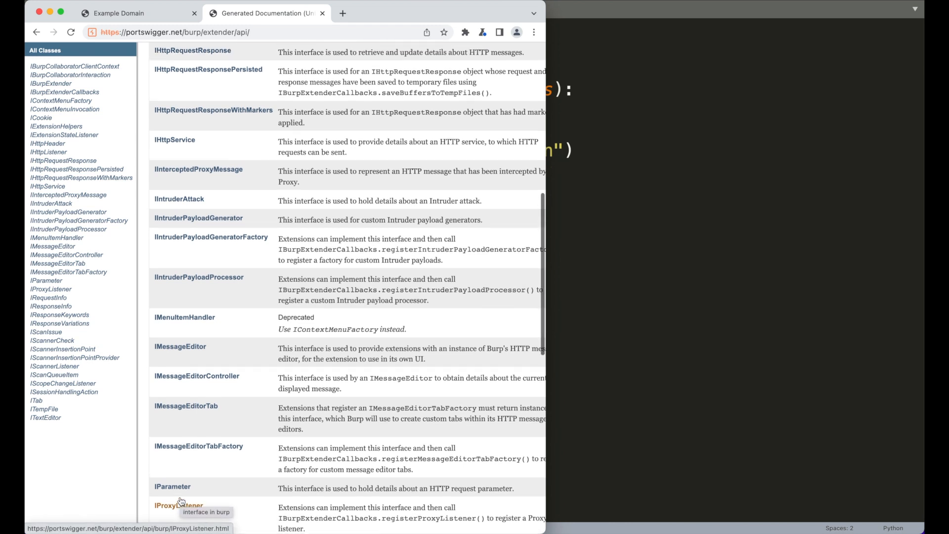
pyautogui.click(48, 152)
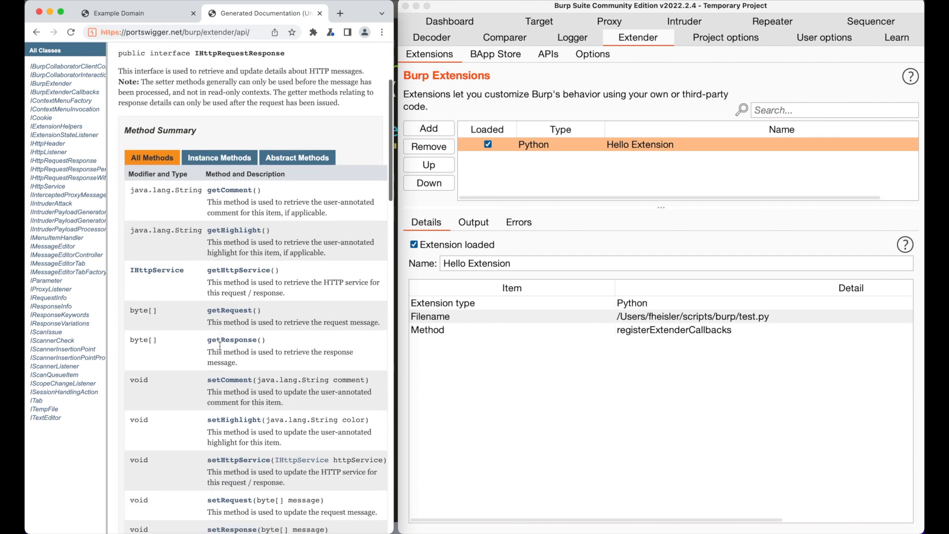
# Step: Scroll down the IHttpRequestResponse method summary to see getRequest, getResponse and setHighlight
pyautogui.scroll(-3)
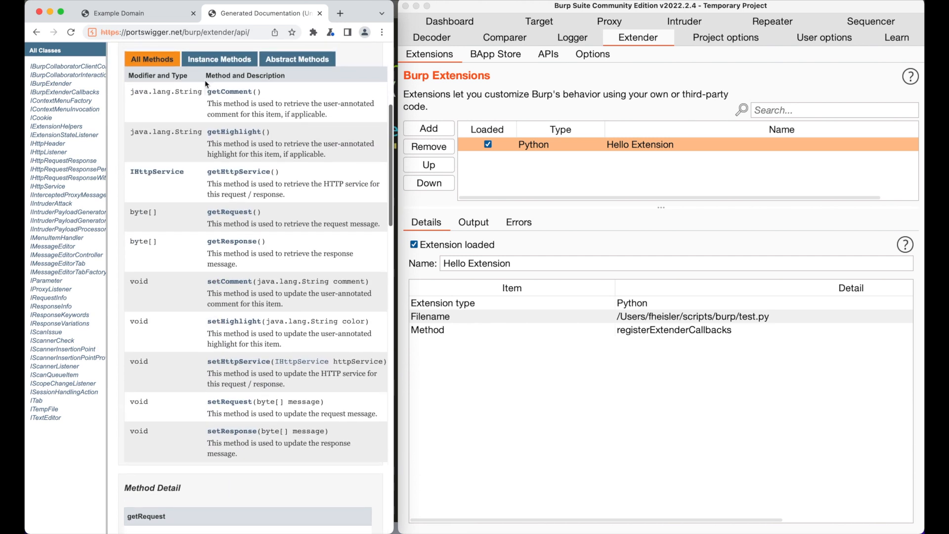
pyautogui.moveTo(231, 431)
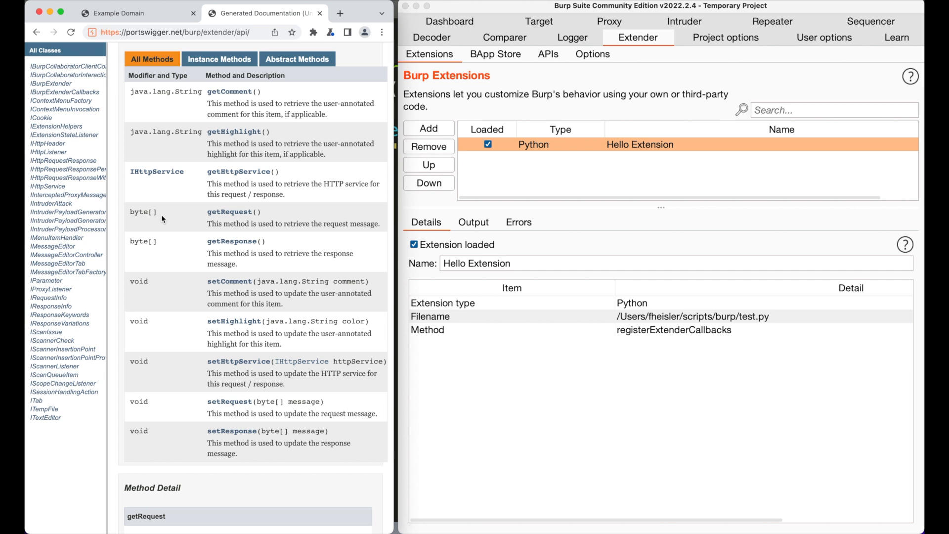
pyautogui.moveTo(56, 126)
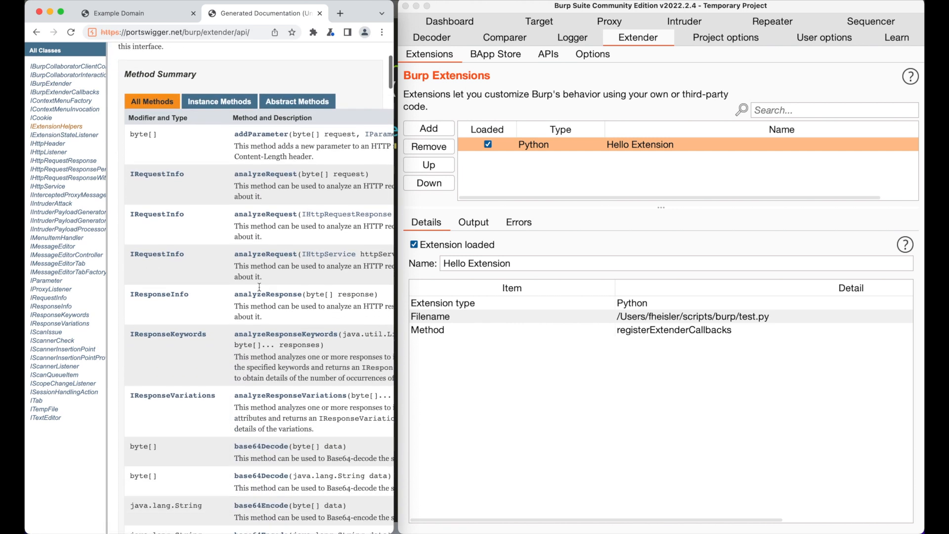
# Step: Scroll through the IExtensionHelpers methods, such as analyzeRequest, base64 helpers and buildHttpMessage
pyautogui.scroll(-3)
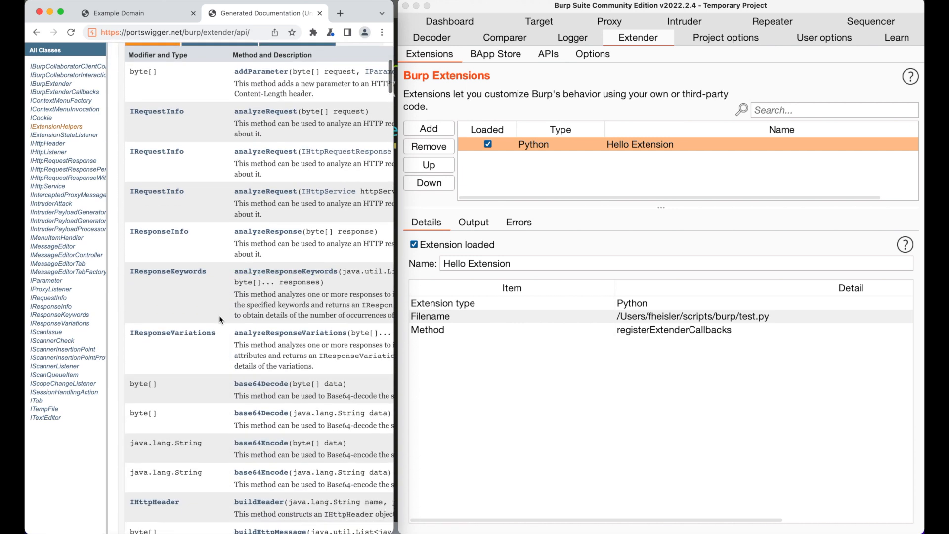
pyautogui.scroll(-3)
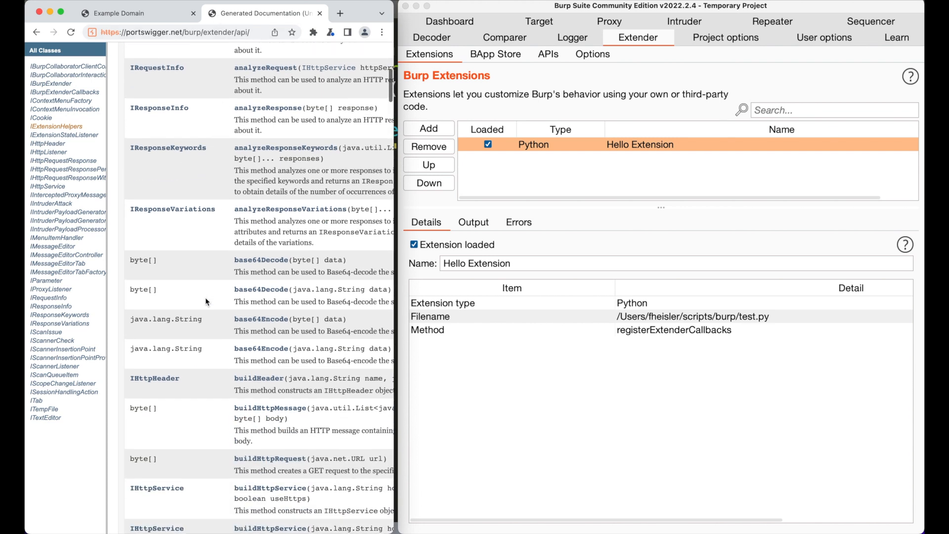
pyautogui.scroll(-3)
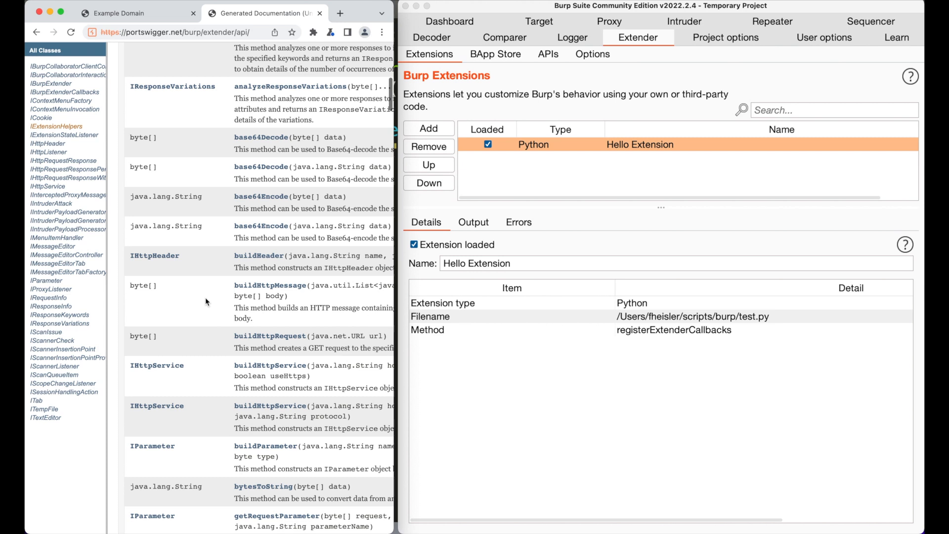
pyautogui.scroll(3)
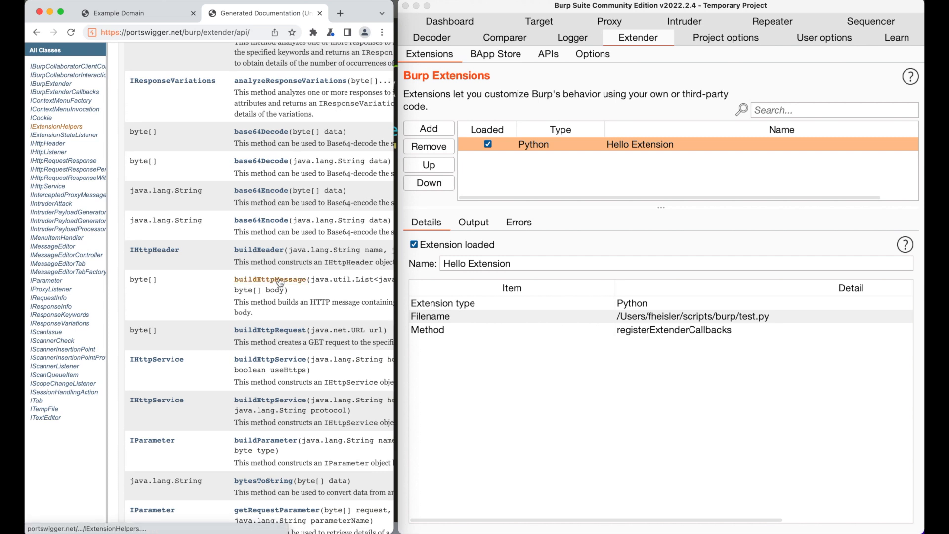
pyautogui.moveTo(278, 278)
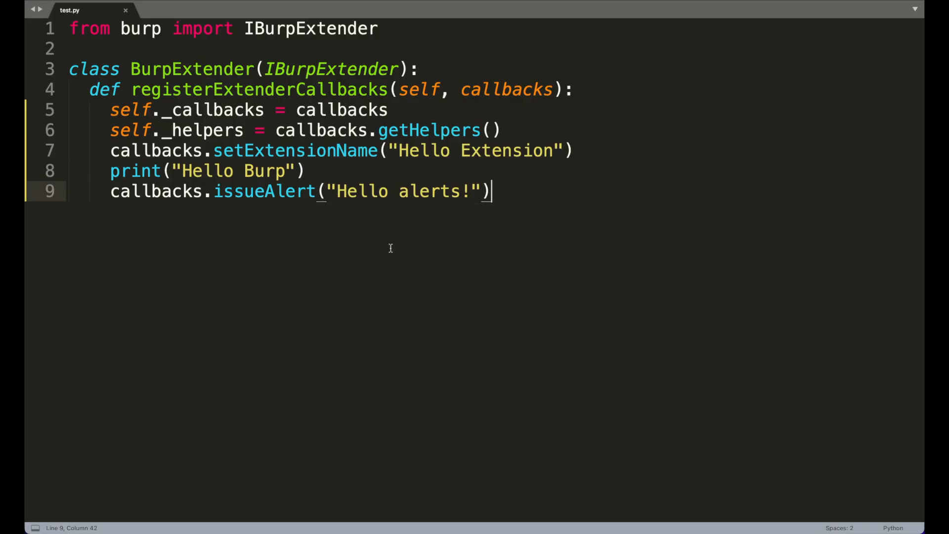
pyautogui.moveTo(534, 237)
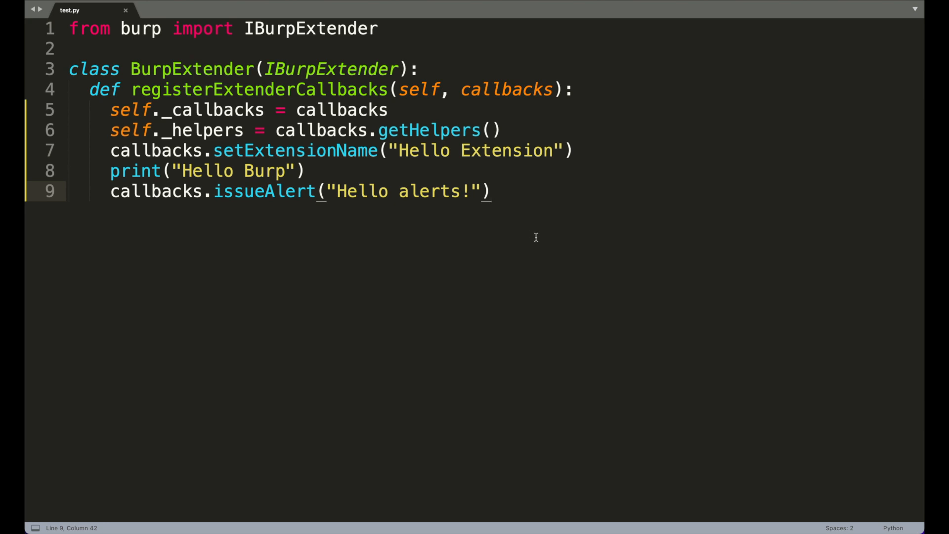
# Step: Add IHttpListener to the import and class bases and call registerHttpListener(self)
pyautogui.write(', IHttpLi')
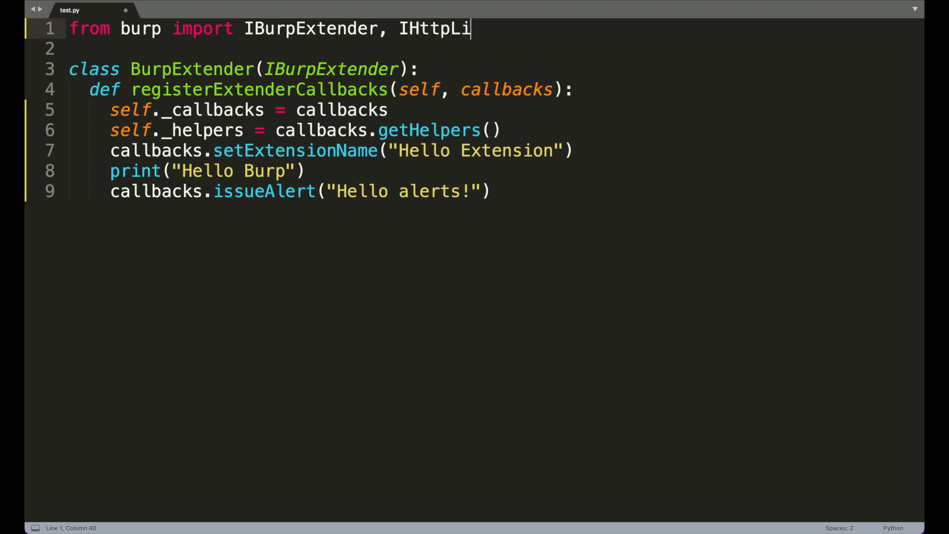
pyautogui.write('stener')
pyautogui.write('callbacks')
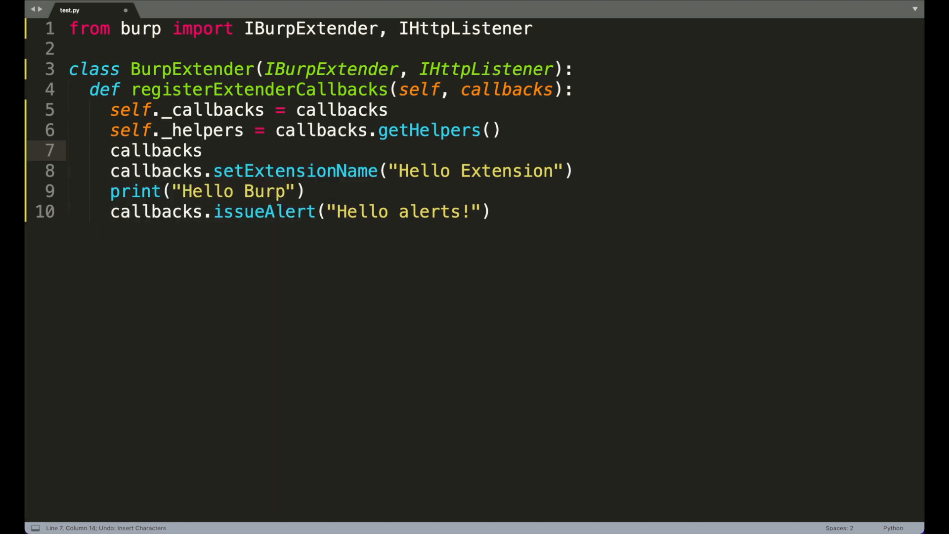
pyautogui.write('.registerHttpListener(self)')
pyautogui.write('def processHttpMessage(self, tool, ')
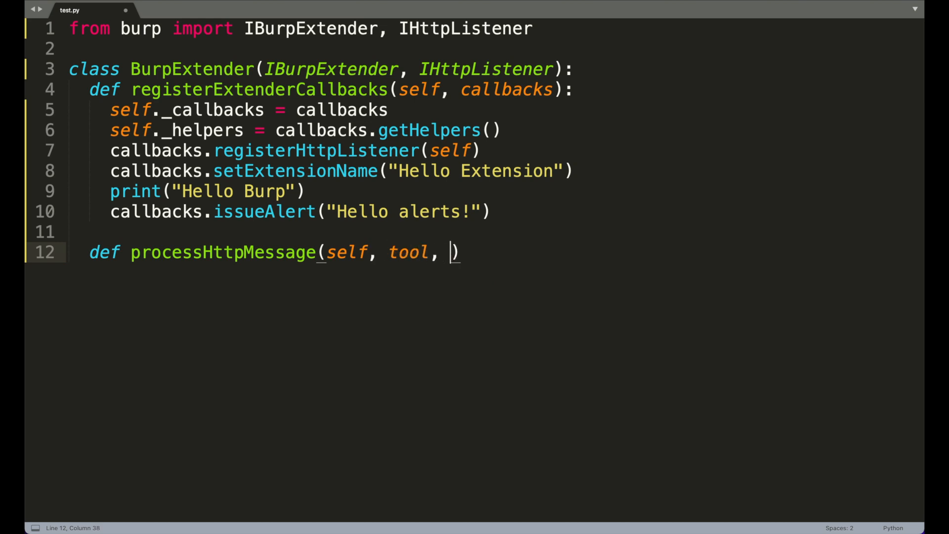
# Step: Give processHttpMessage is_request and content parameters and return early for requests
pyautogui.write('is_request')
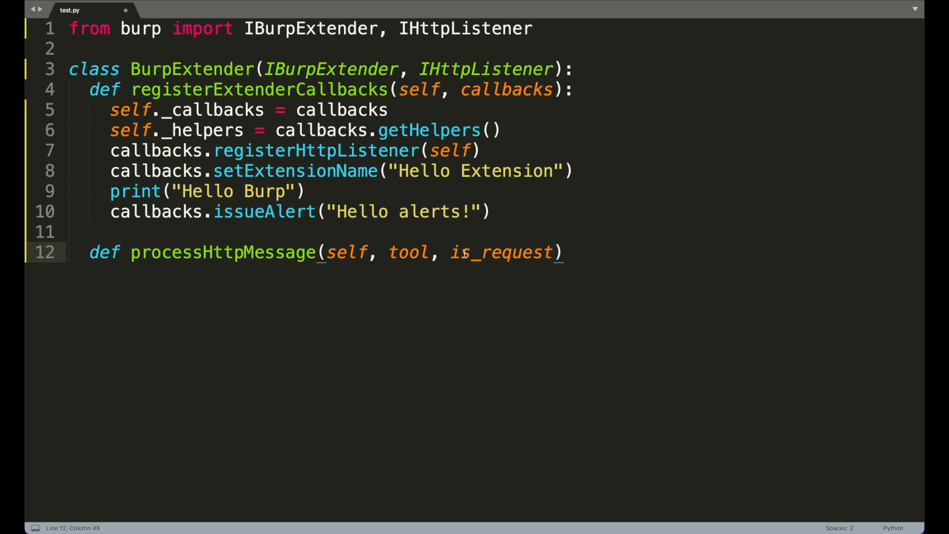
pyautogui.moveTo(451, 345)
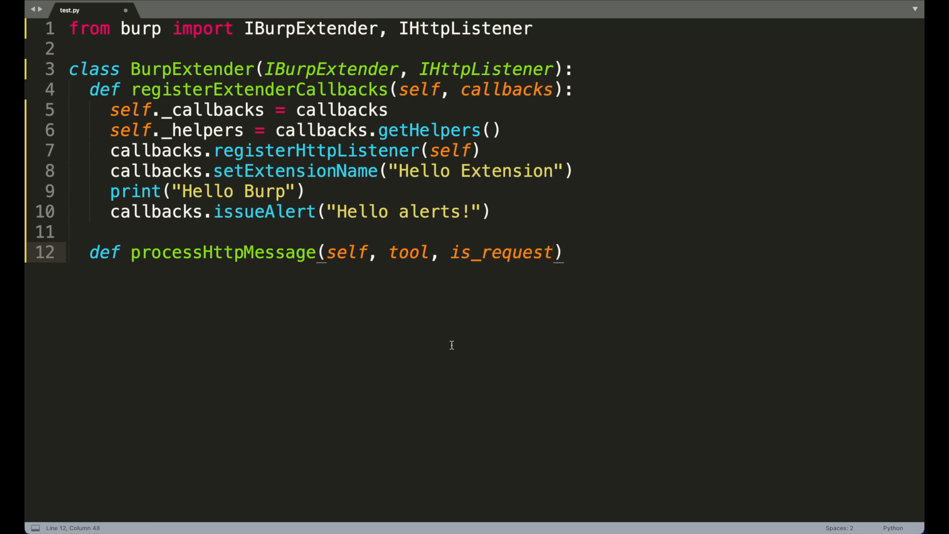
pyautogui.write(', content')
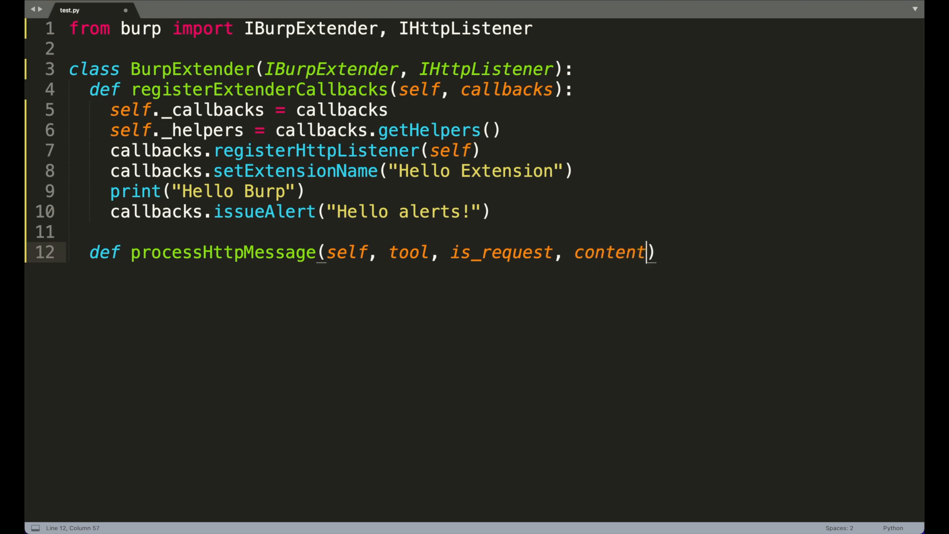
pyautogui.write('):')
pyautogui.write('r')
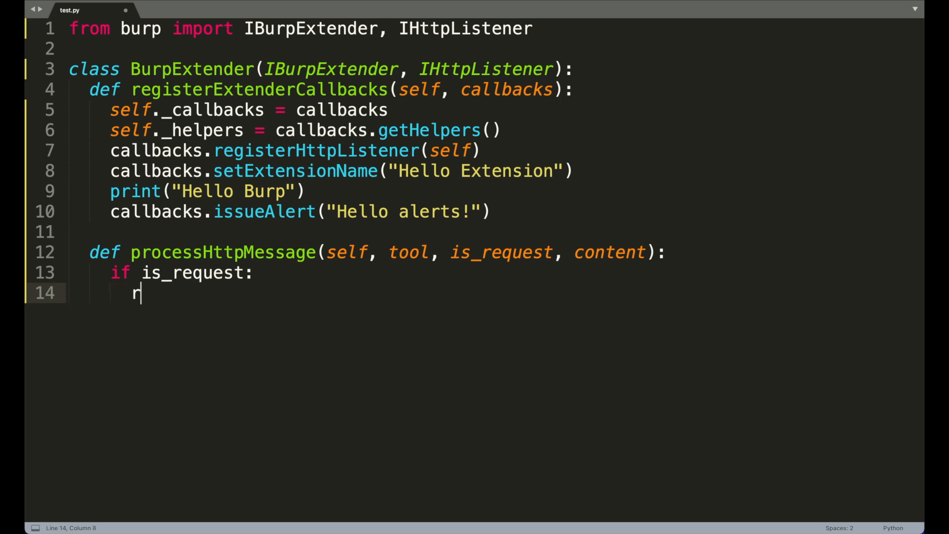
pyautogui.write('eturn')
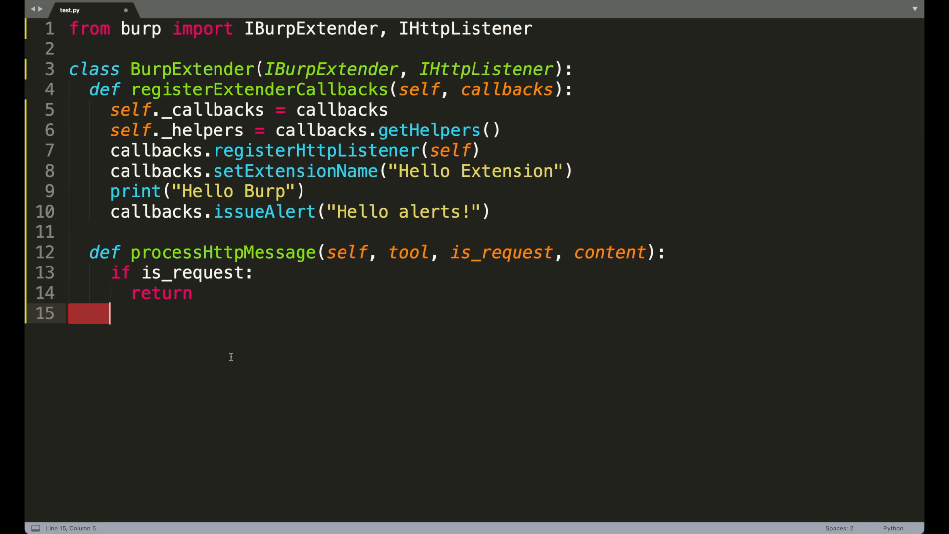
# Step: Assign 'headers, body = self.getResponseHeadersAndBody(content)' and begin that helper's definition
pyautogui.write('headers, body')
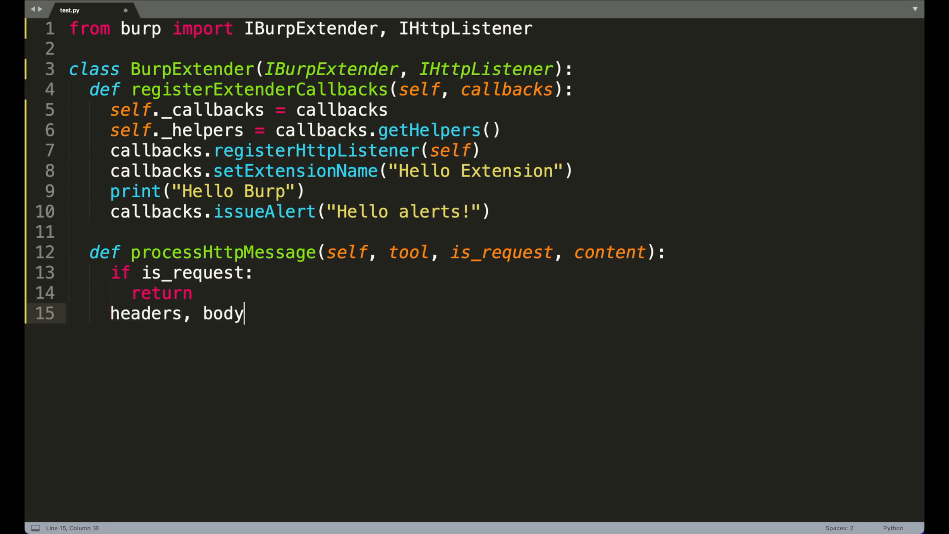
pyautogui.write('= self.getResponseH')
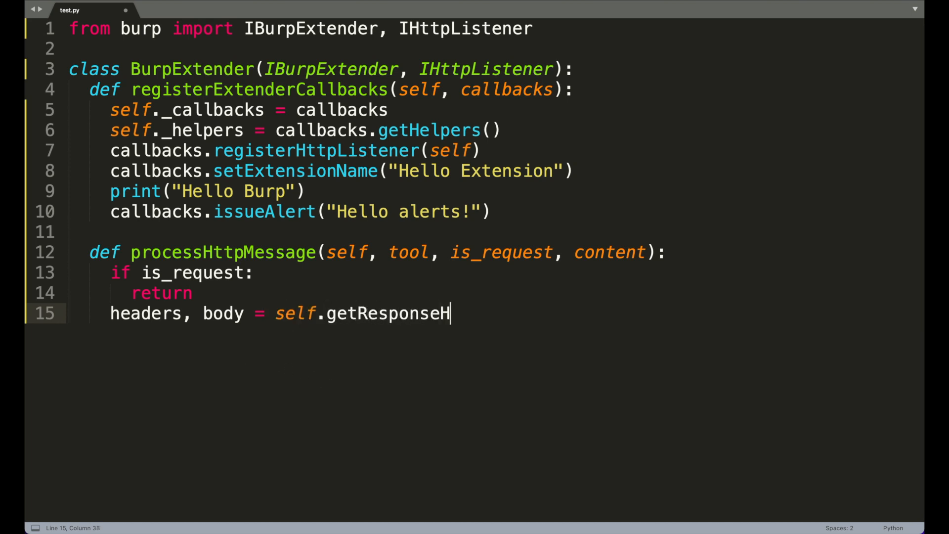
pyautogui.write('eadersAndBody(content)')
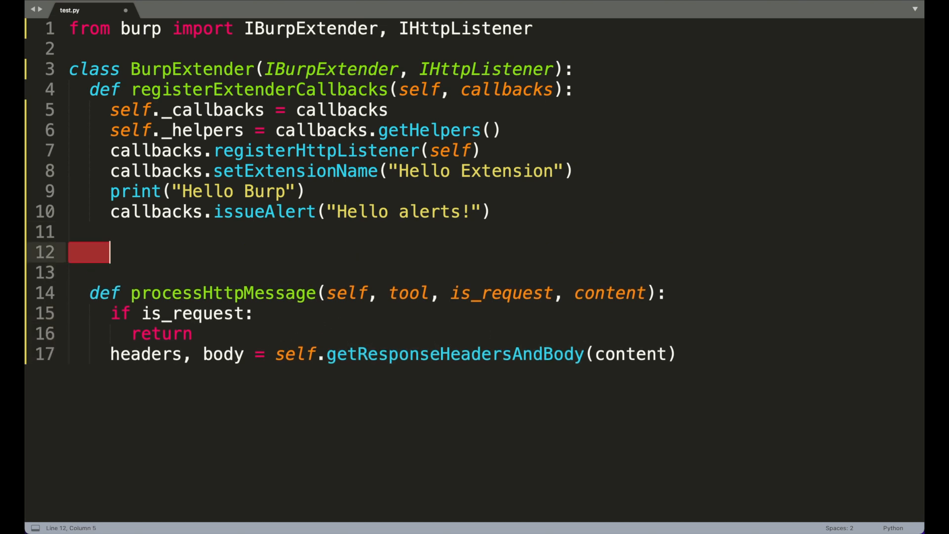
pyautogui.write('def getResponseHeadersAndBody(')
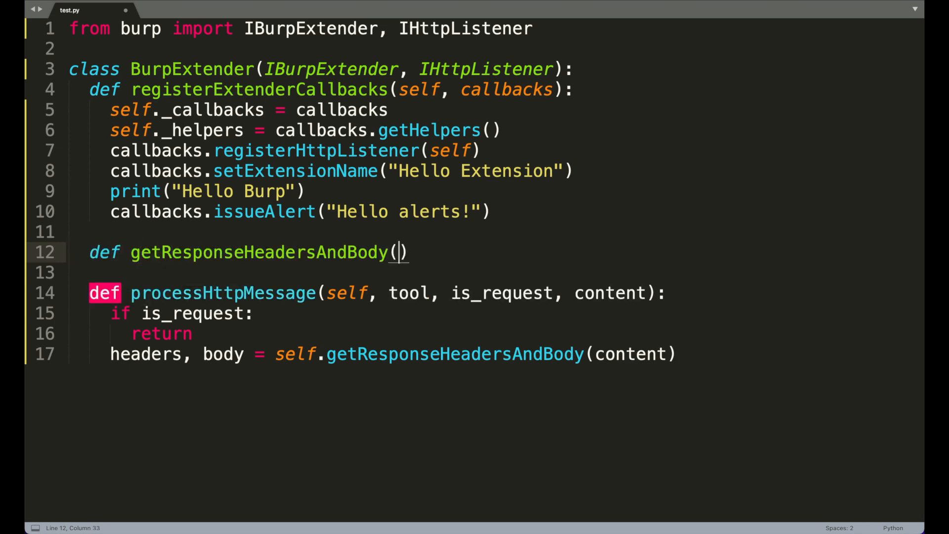
# Step: Write getResponseHeadersAndBody(self, content) extracting headers and body with tostring, returning both
pyautogui.write('self, content')
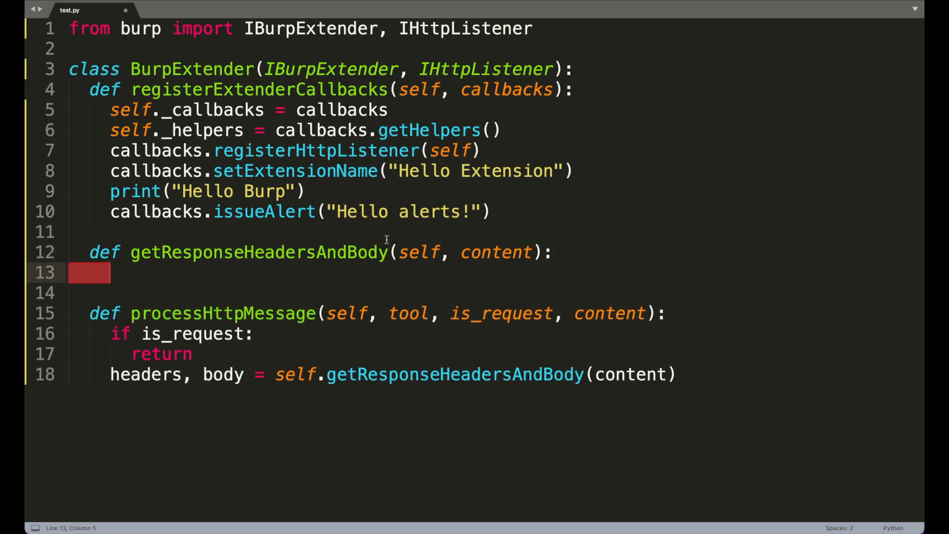
pyautogui.write('response =')
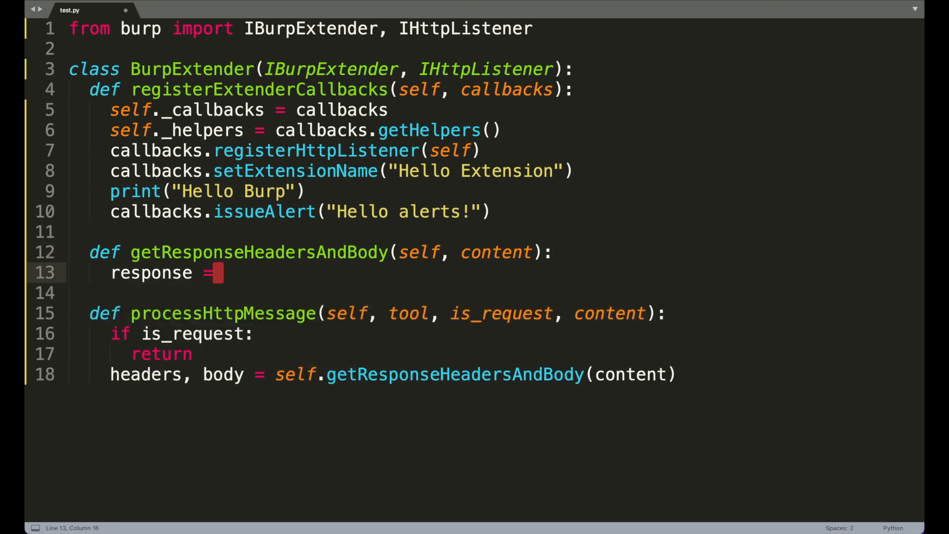
pyautogui.write('content.getResponse()')
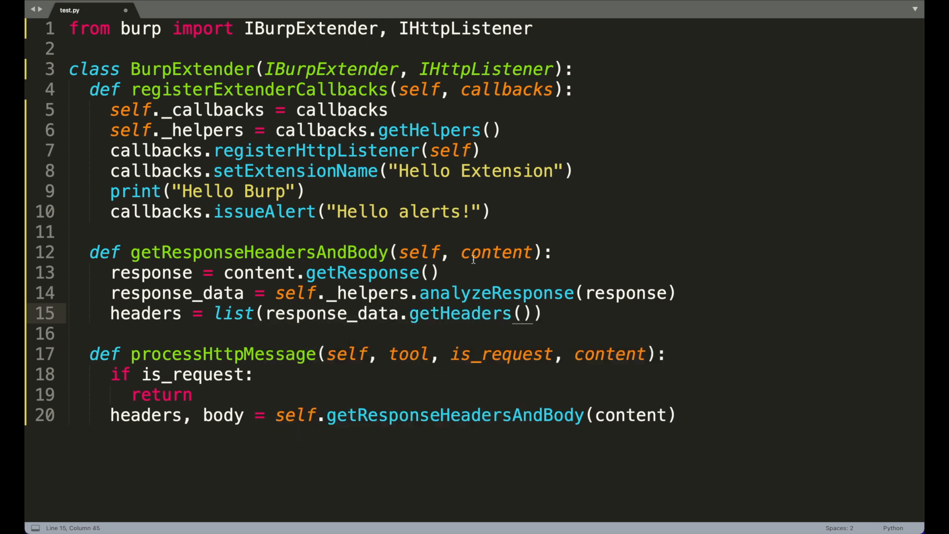
pyautogui.write('body = response')
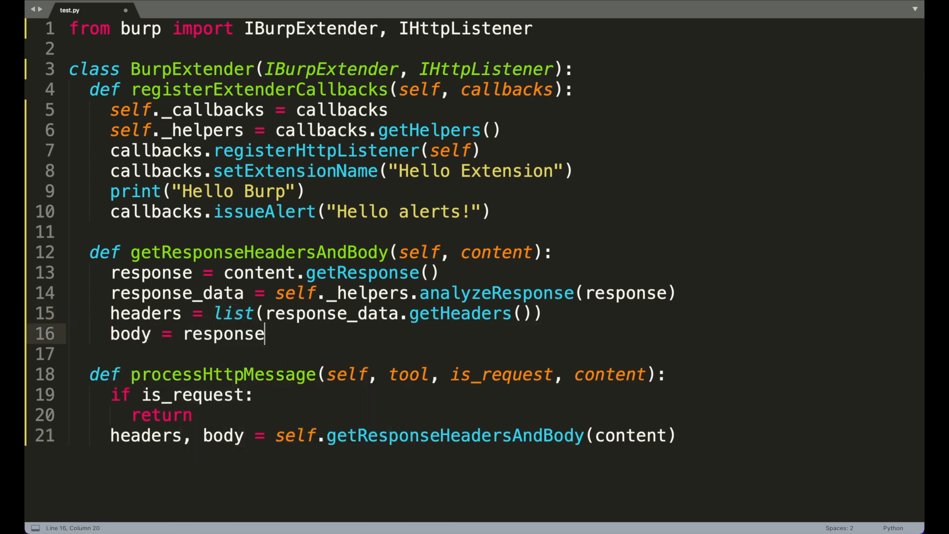
pyautogui.write('[response_data.getBodyOffset():')
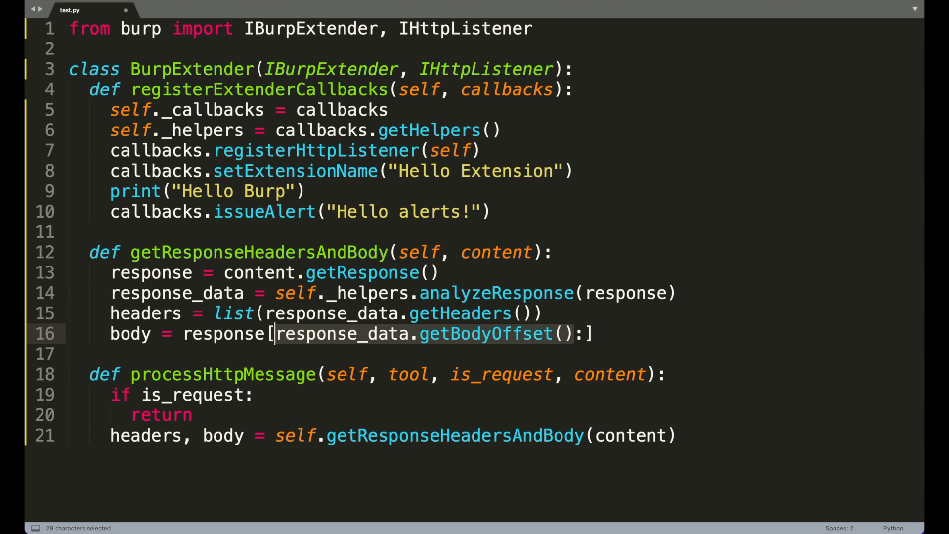
pyautogui.write('.tostring()')
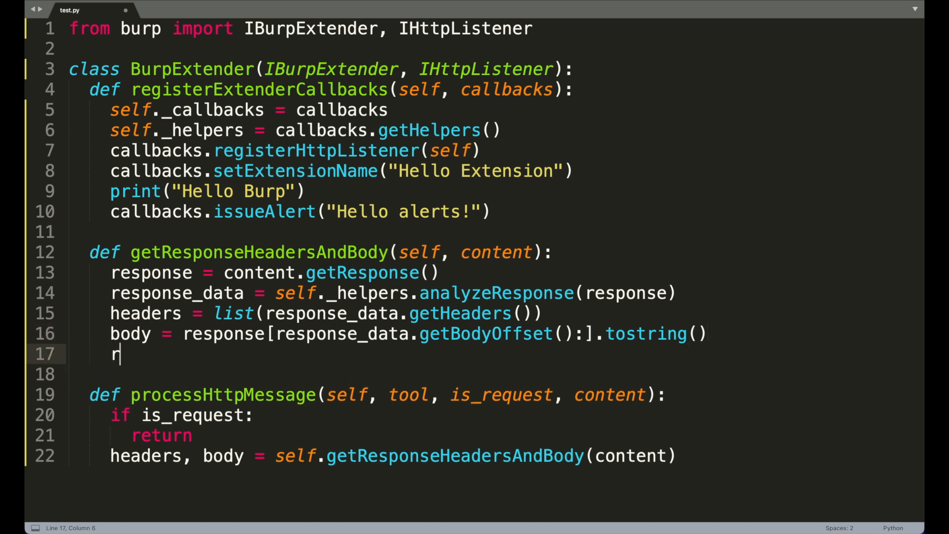
pyautogui.write('eturn headers, body')
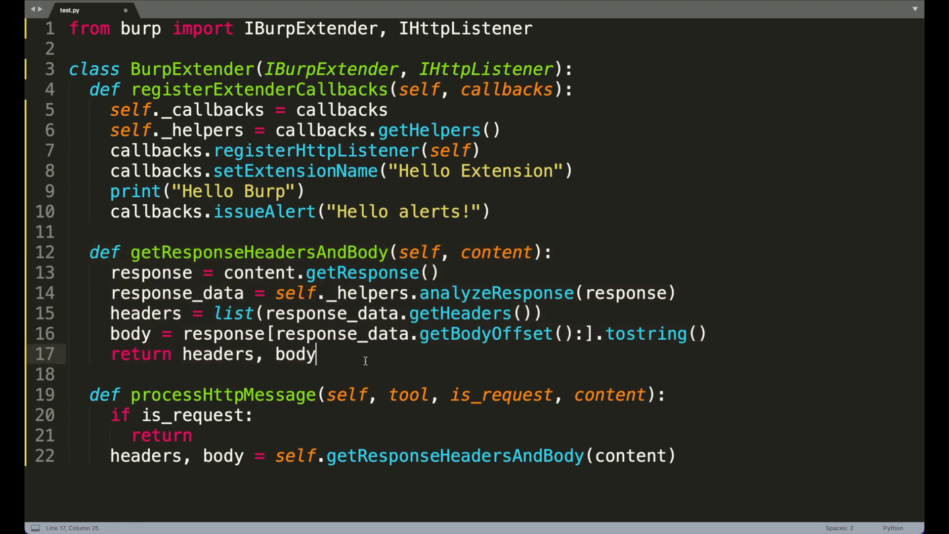
# Step: Add 'new_message = self._helpers.buildHttpMessage(headers, body)' and start a body.replace line
pyautogui.doubleClick(360, 272)
pyautogui.write('# modify body')
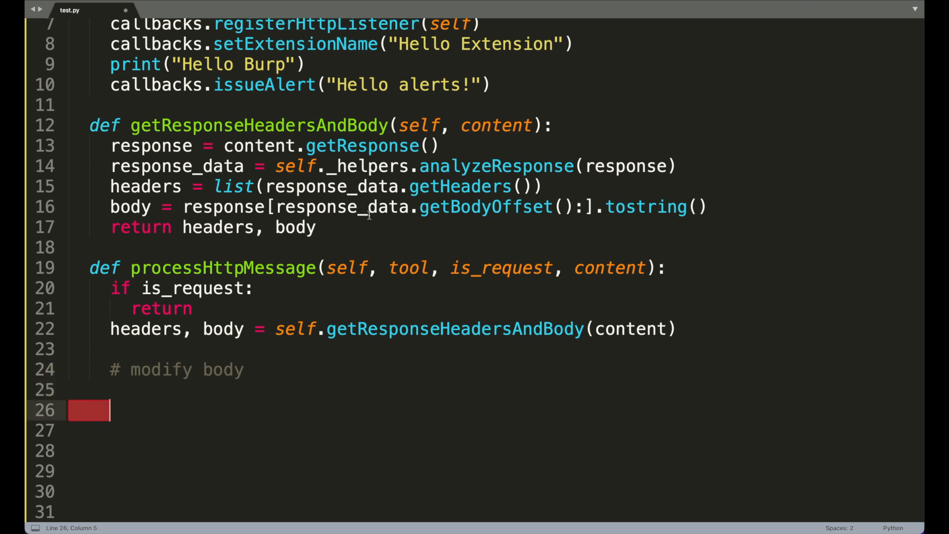
pyautogui.moveTo(388, 231)
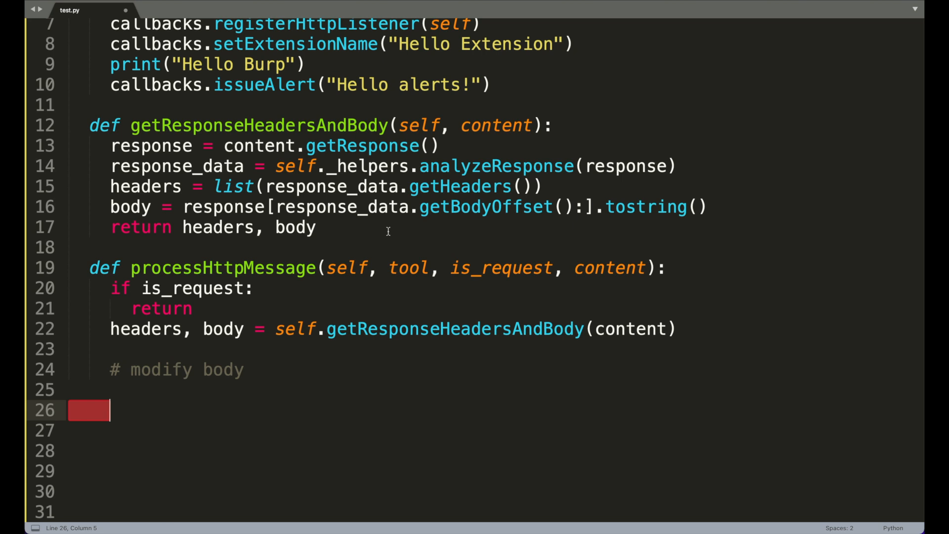
pyautogui.write('new_me')
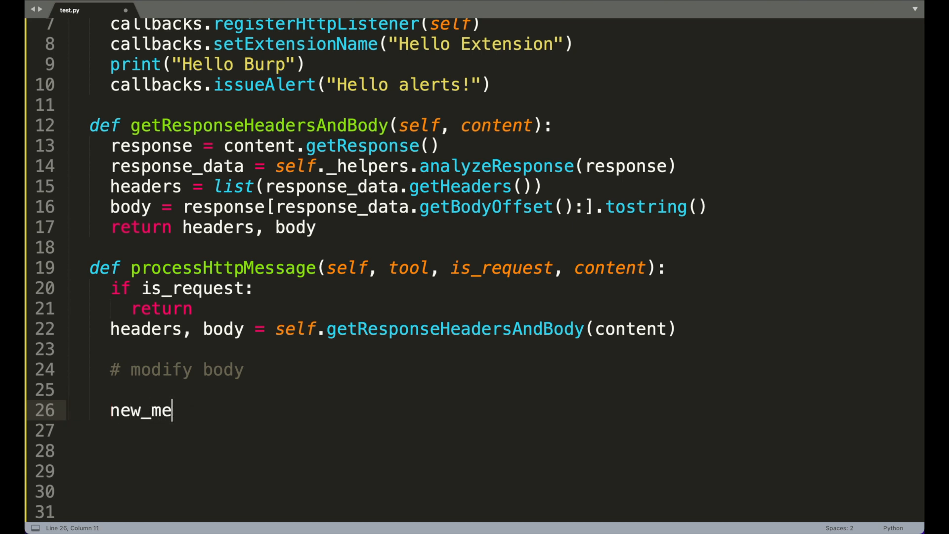
pyautogui.write('ssage = self._helpers.buildHttp')
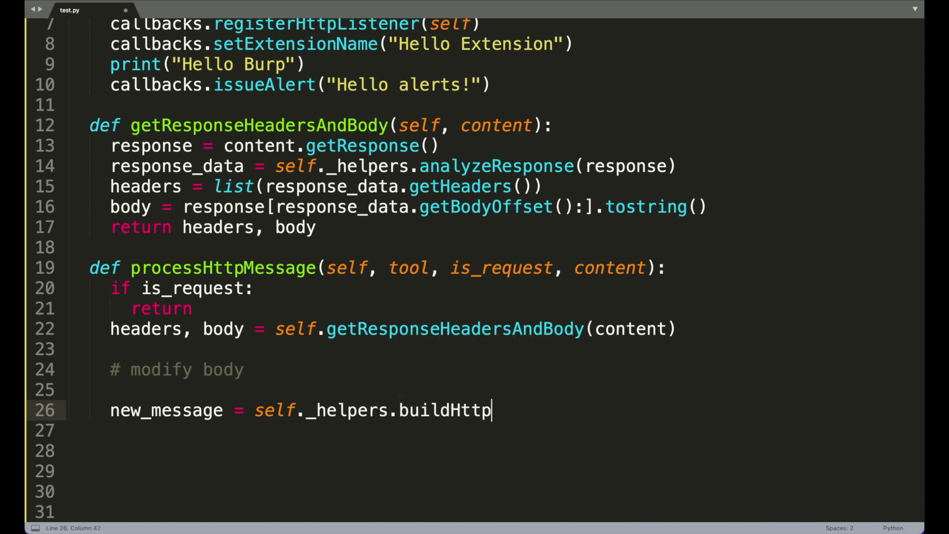
pyautogui.write('Message(')
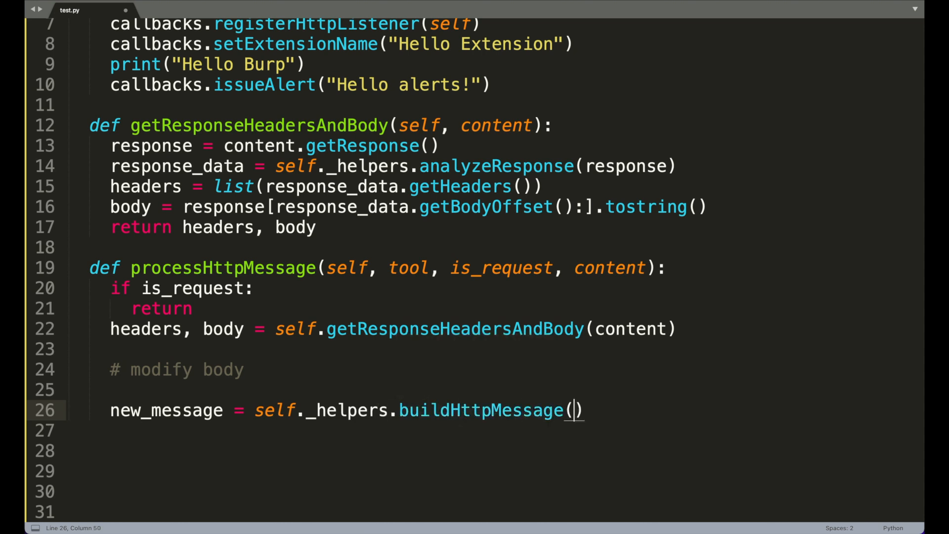
pyautogui.write('headers, body)')
pyautogui.click(493, 430)
pyautogui.write('content.setResponse(new_message')
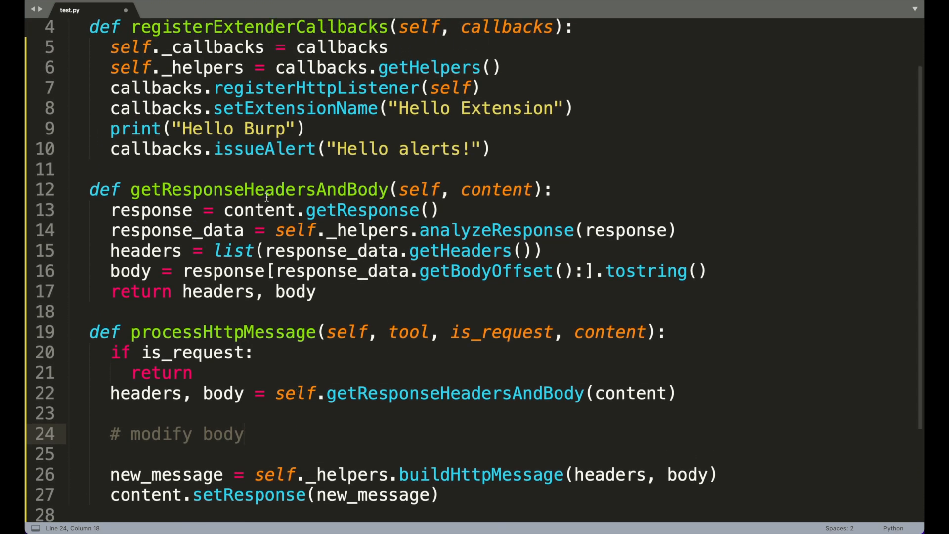
pyautogui.write('body = body.replace("d')
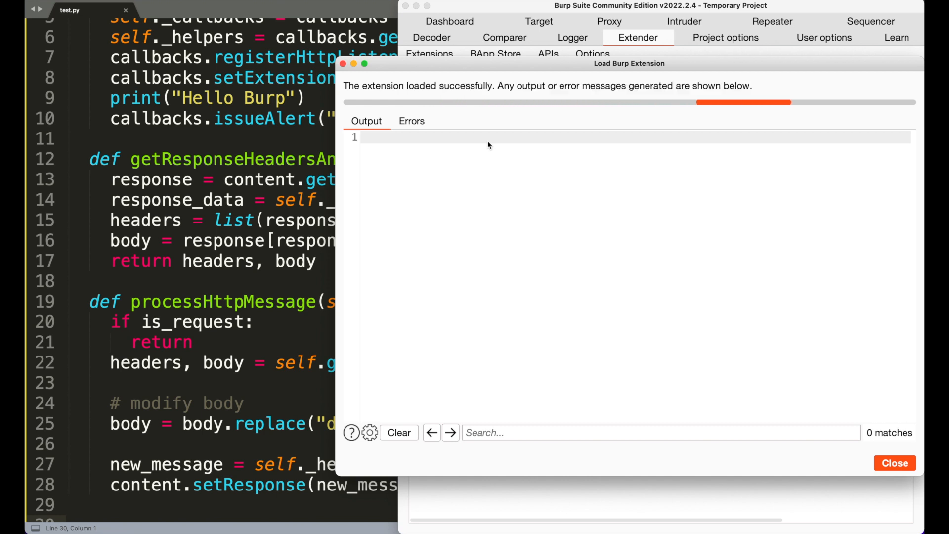
# Step: Dismiss the Load Burp Extension results and switch back to test.py in Sublime Text
pyautogui.click(895, 463)
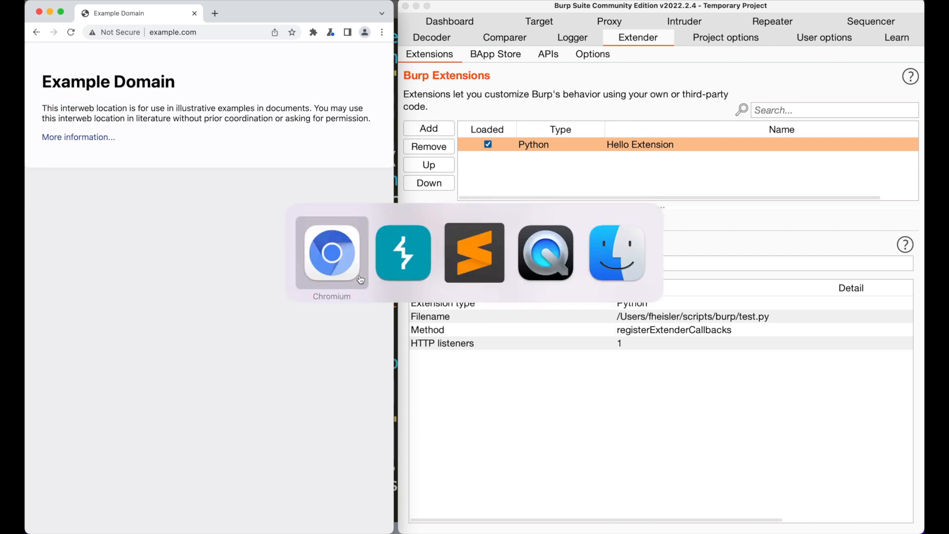
pyautogui.click(473, 253)
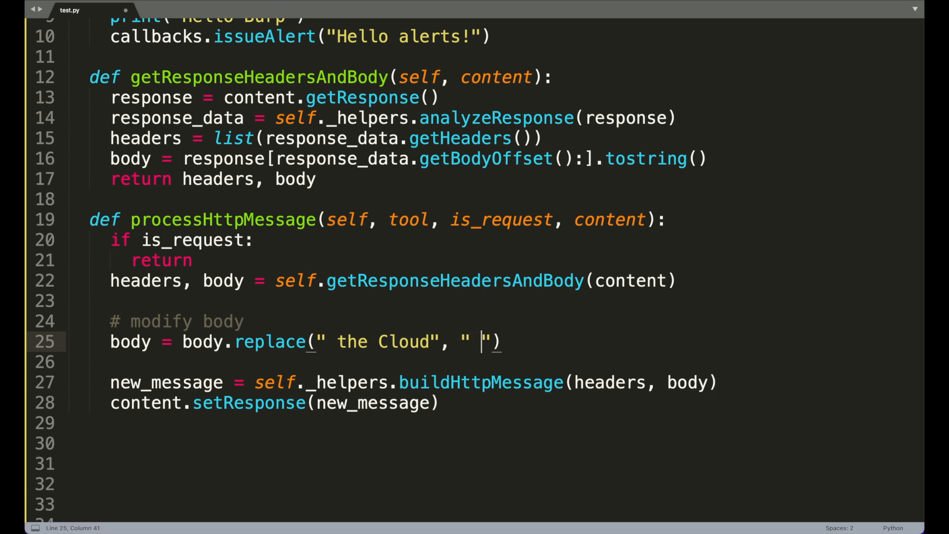
# Step: Add body.replace lines turning ' the Cloud' and 'cloud' variants into ' my Butt'
pyautogui.write('my Butt')
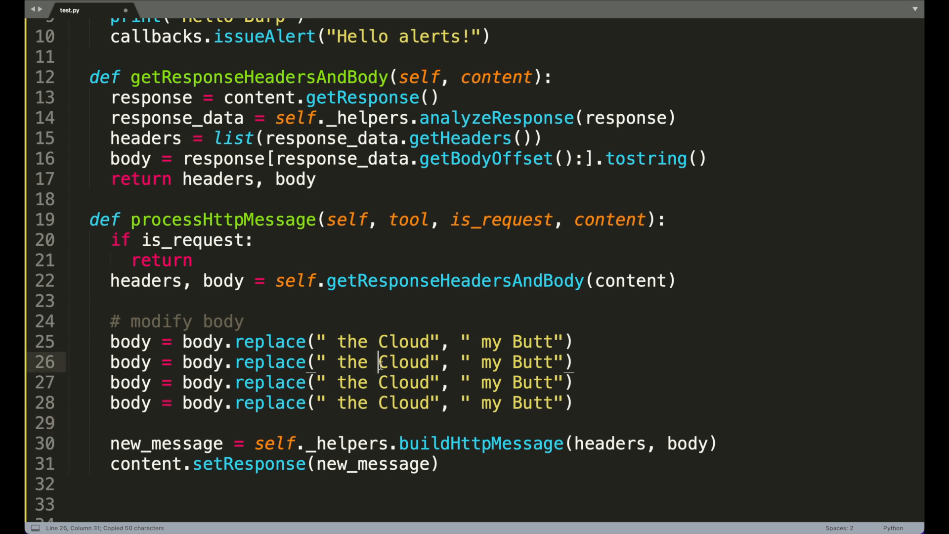
pyautogui.write('cloud')
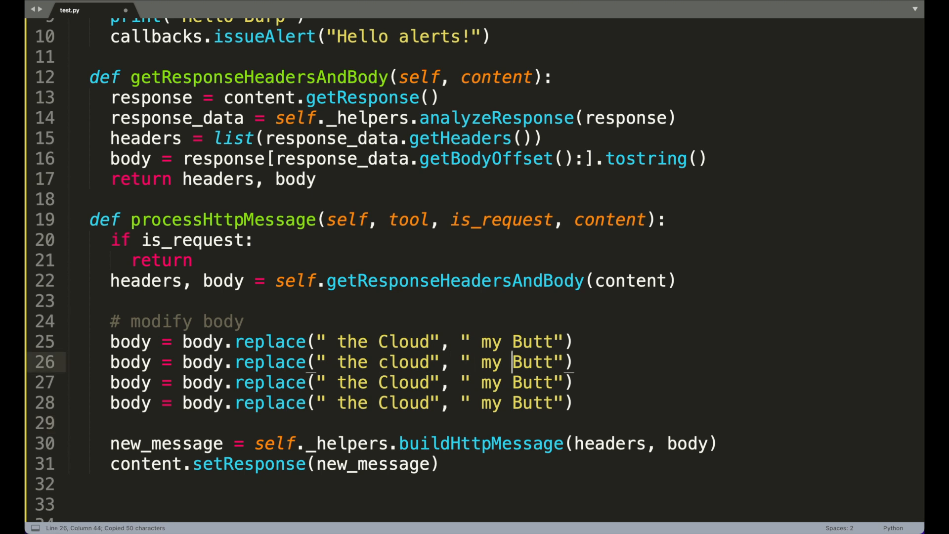
pyautogui.write('C')
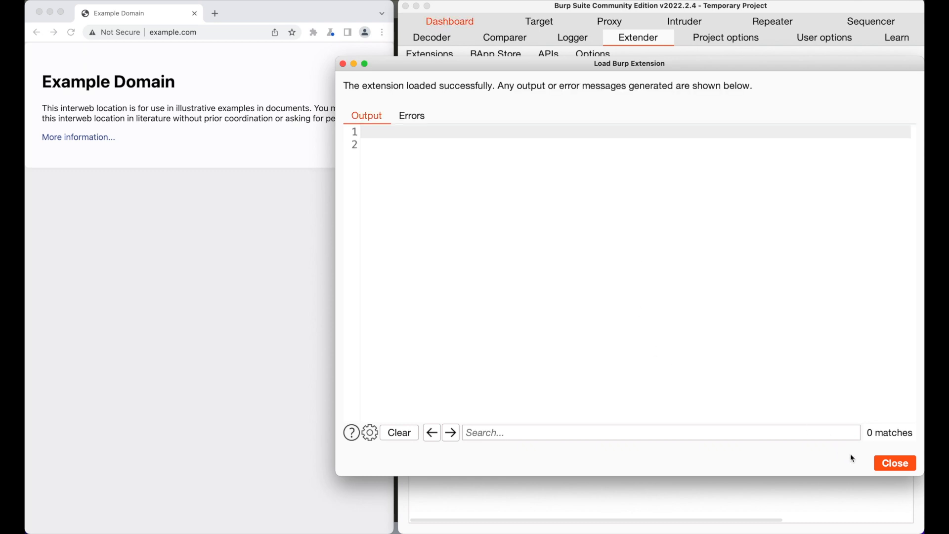
# Step: Close the load results and scroll Google News cloud headlines now showing 'butt'
pyautogui.click(894, 462)
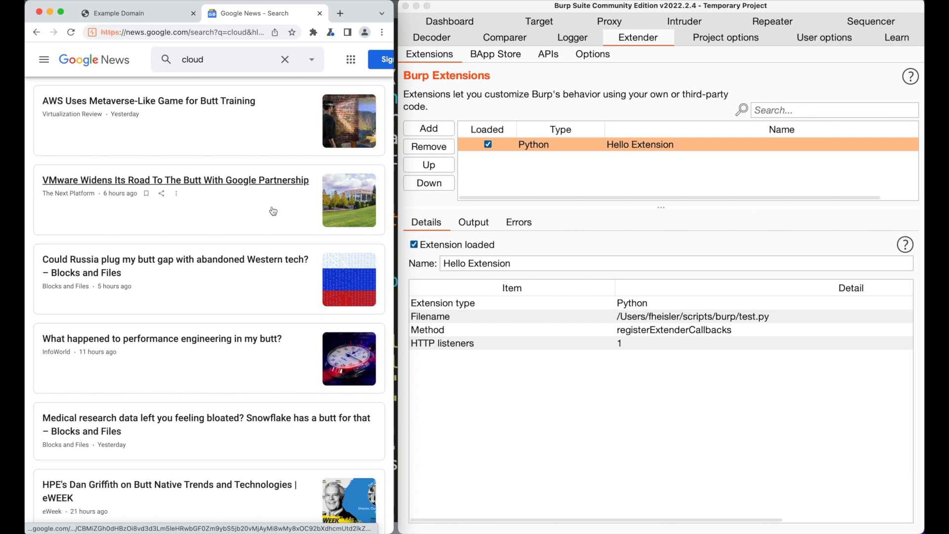
pyautogui.scroll(-3)
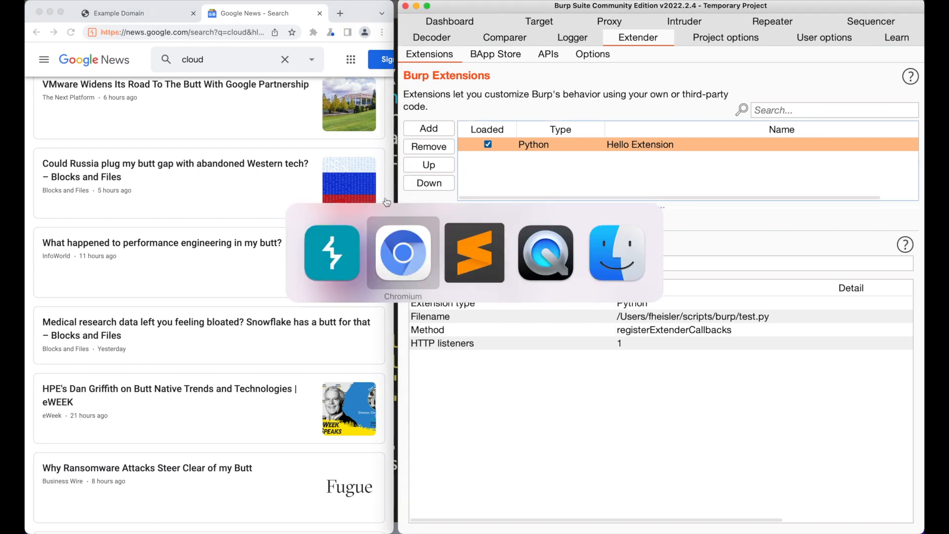
# Step: Bring Sublime Text with test.py back to the front
pyautogui.click(473, 253)
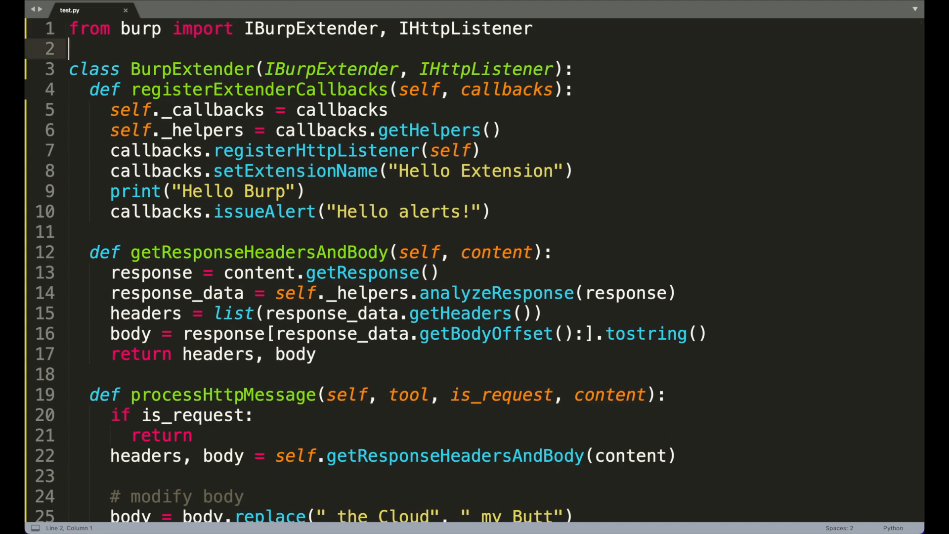